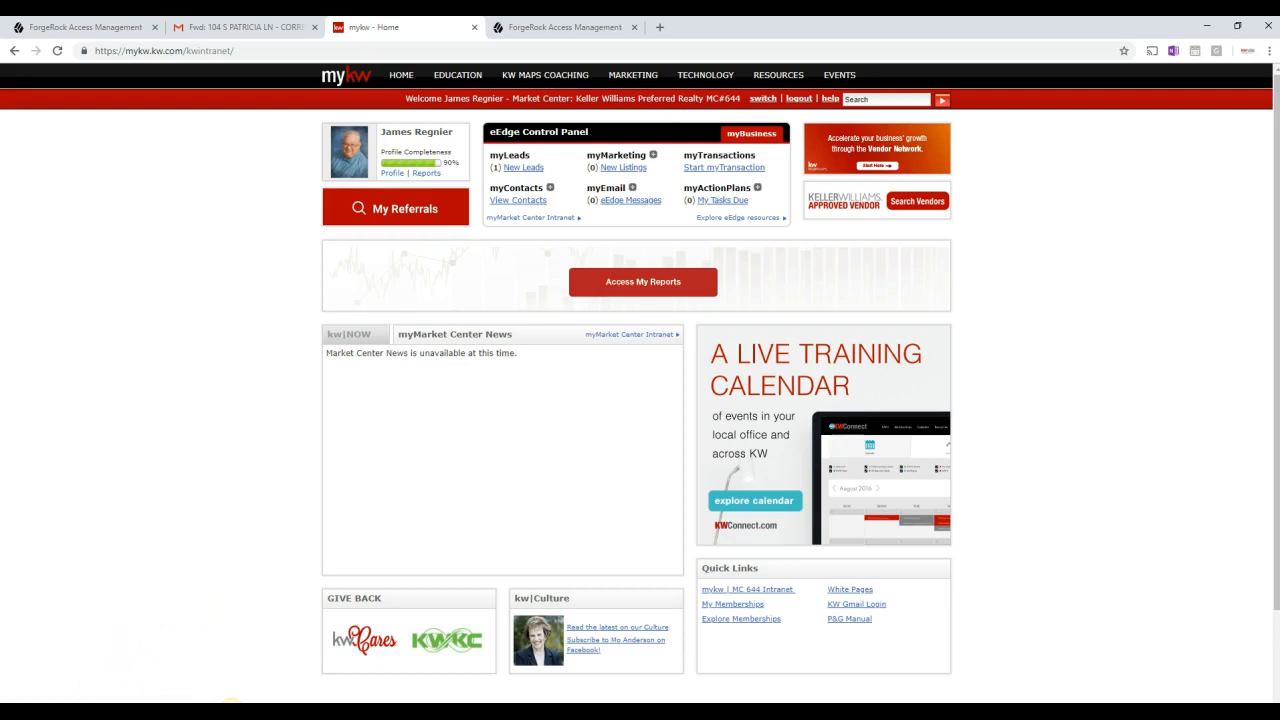
{"action": "mouse_move", "coordinate": [228, 548]}
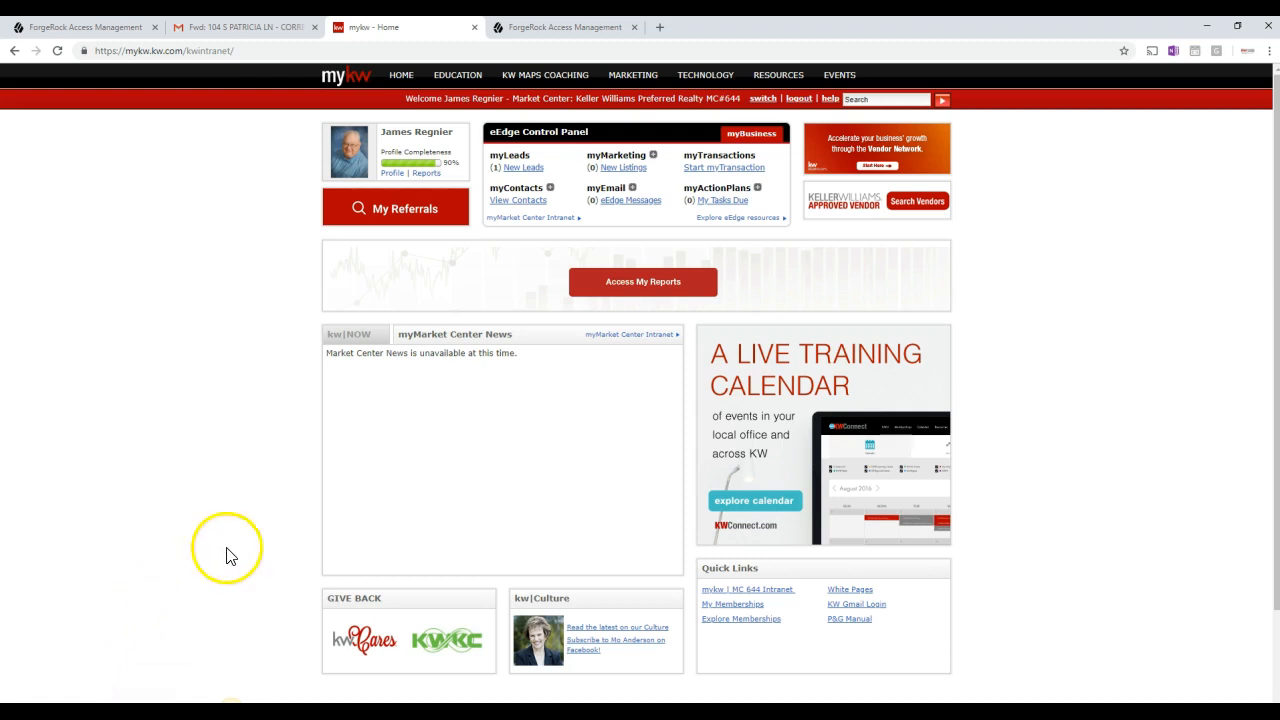
{"action": "mouse_move", "coordinate": [668, 140]}
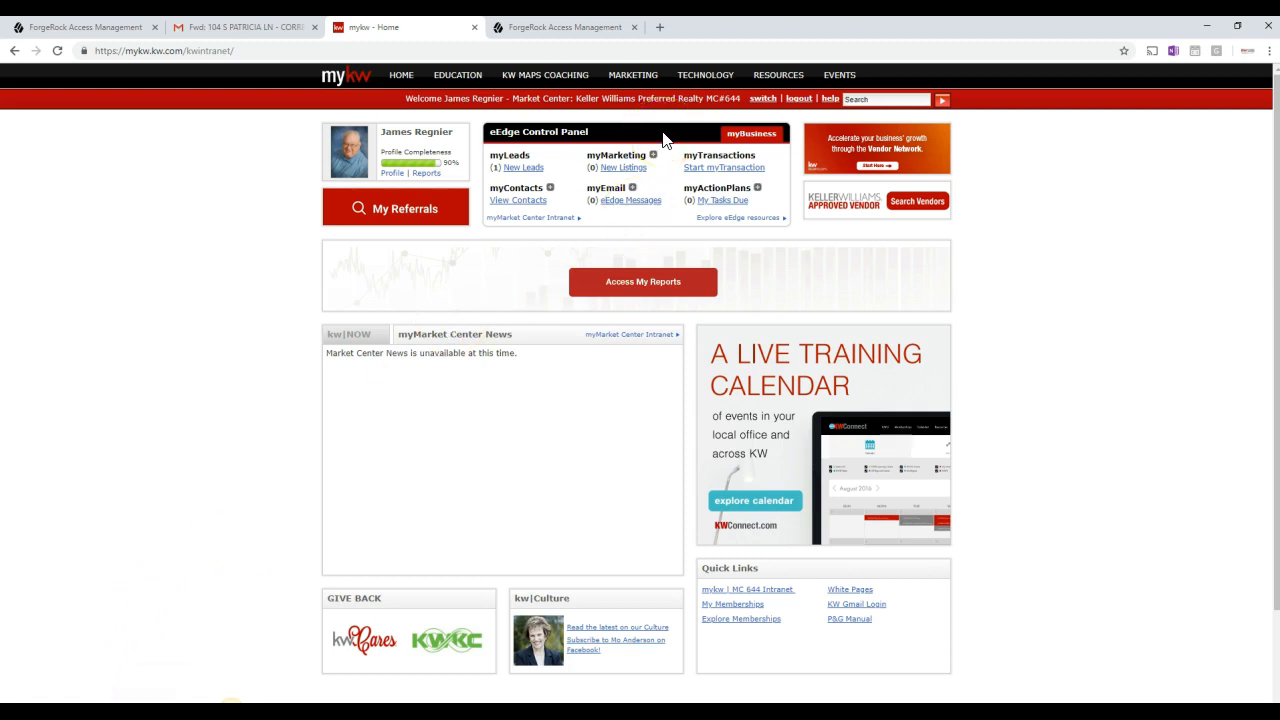
{"action": "mouse_move", "coordinate": [723, 167]}
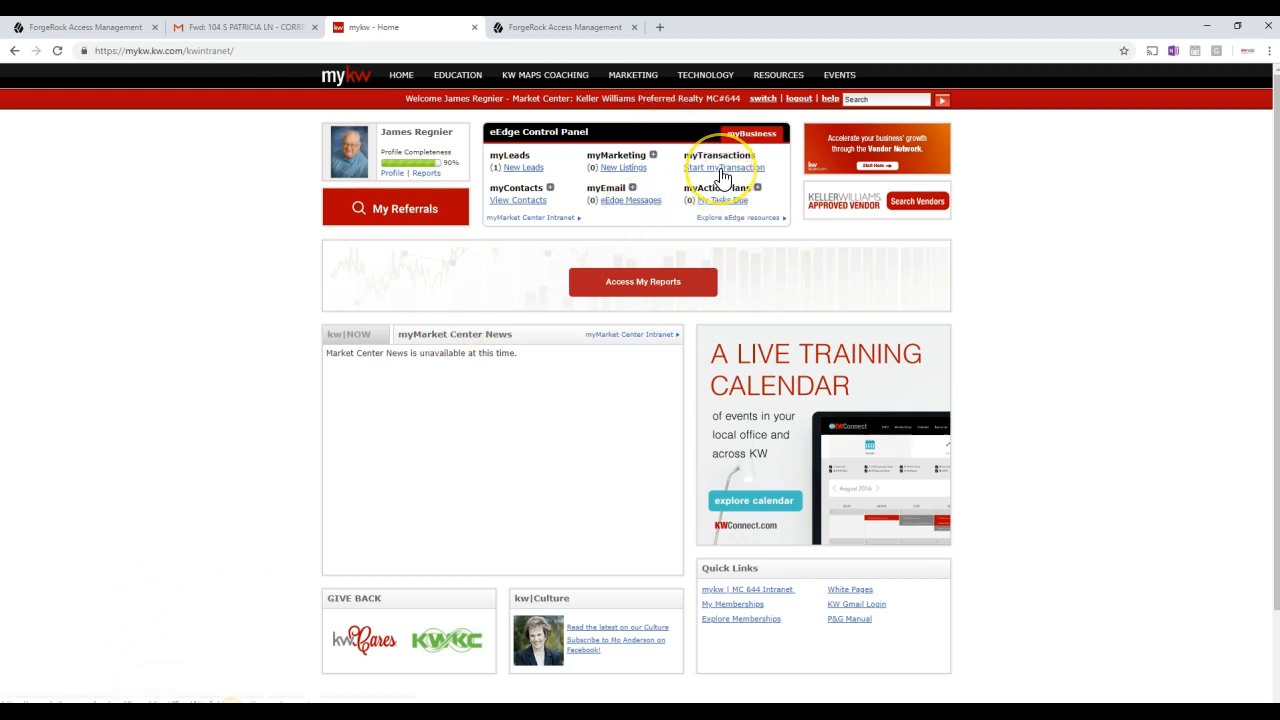
Start a new transaction from the MyKW eEdge Control Panel.
{"action": "left_click", "coordinate": [722, 167]}
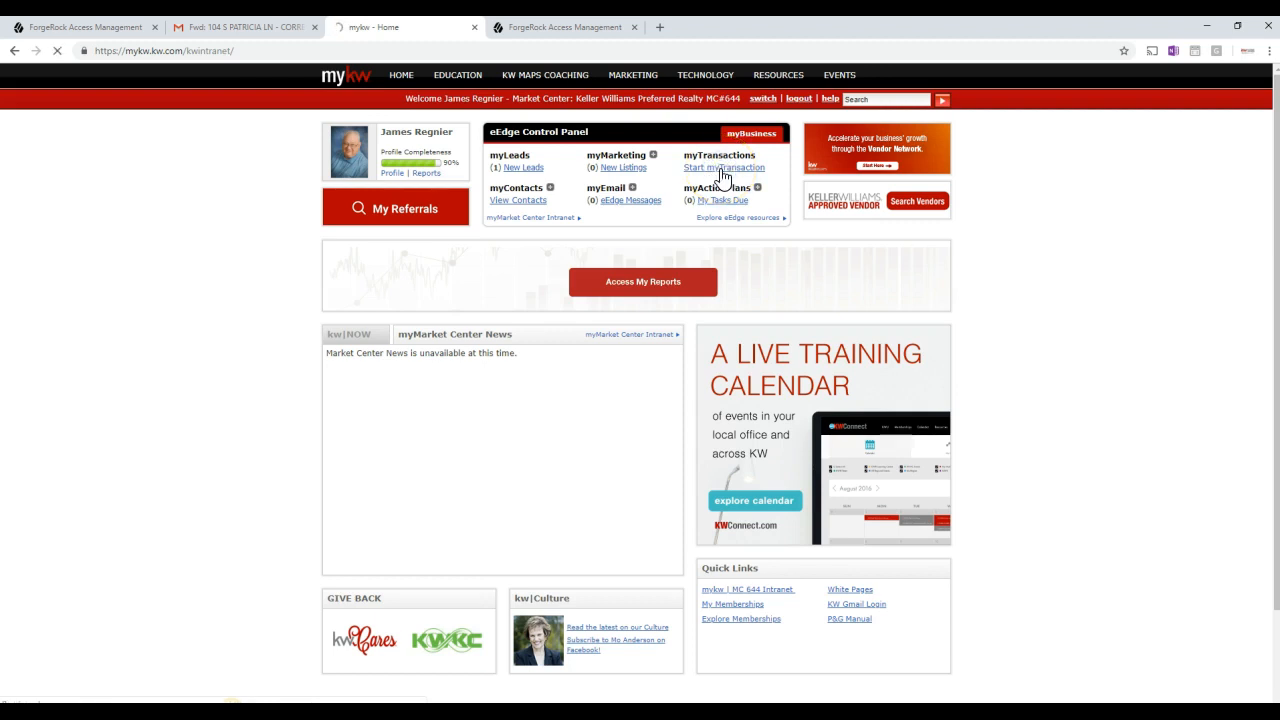
Try the new loops page, then switch back to the old dotloop loops list.
{"action": "left_click", "coordinate": [722, 167]}
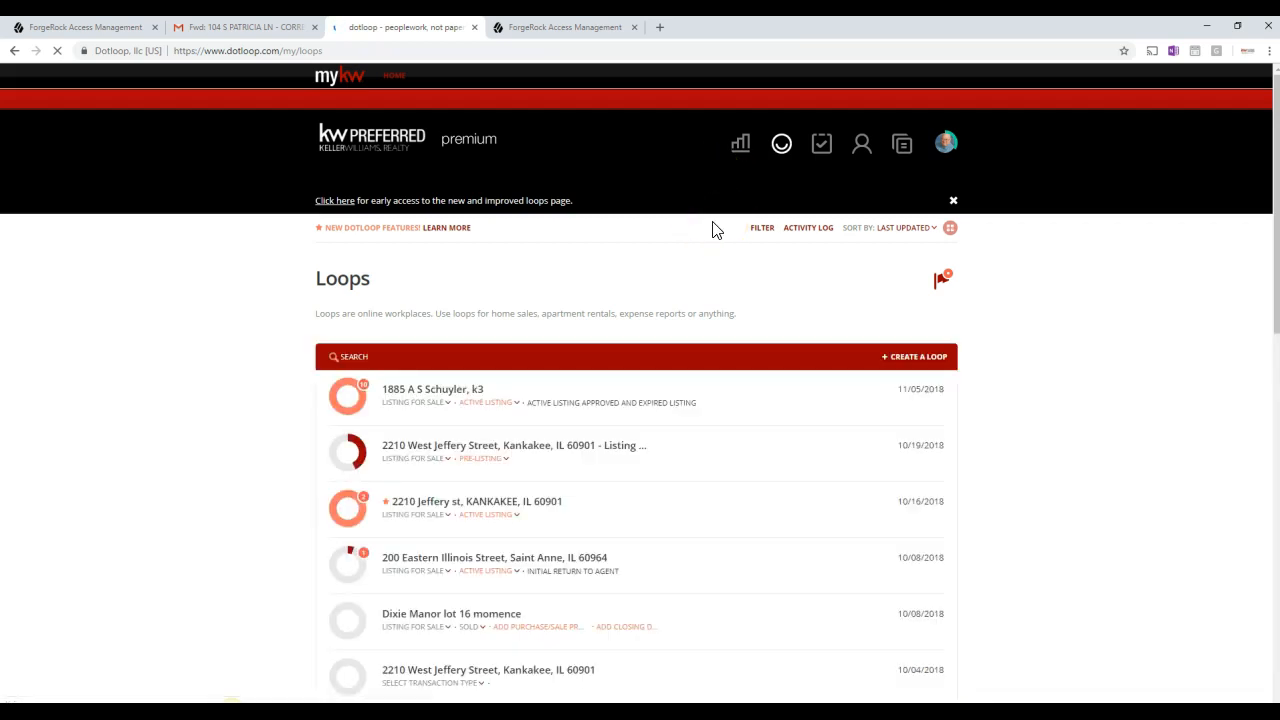
{"action": "left_click", "coordinate": [944, 143]}
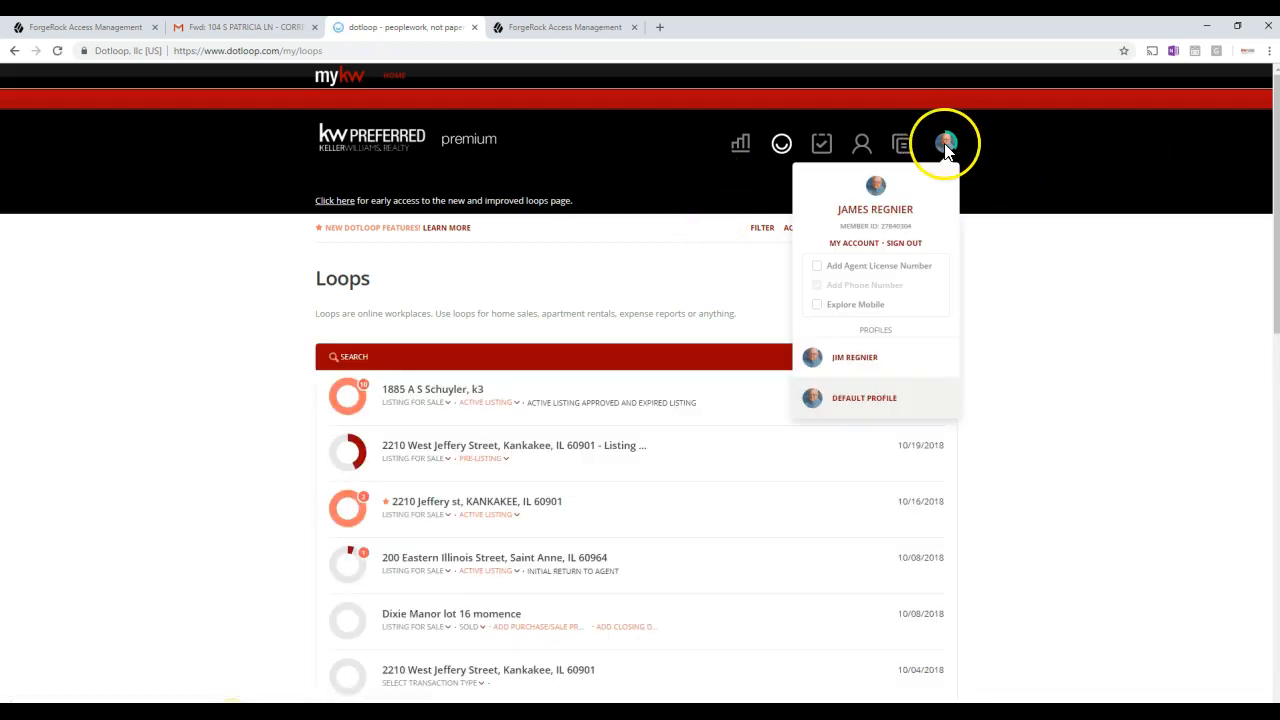
{"action": "left_click", "coordinate": [943, 143]}
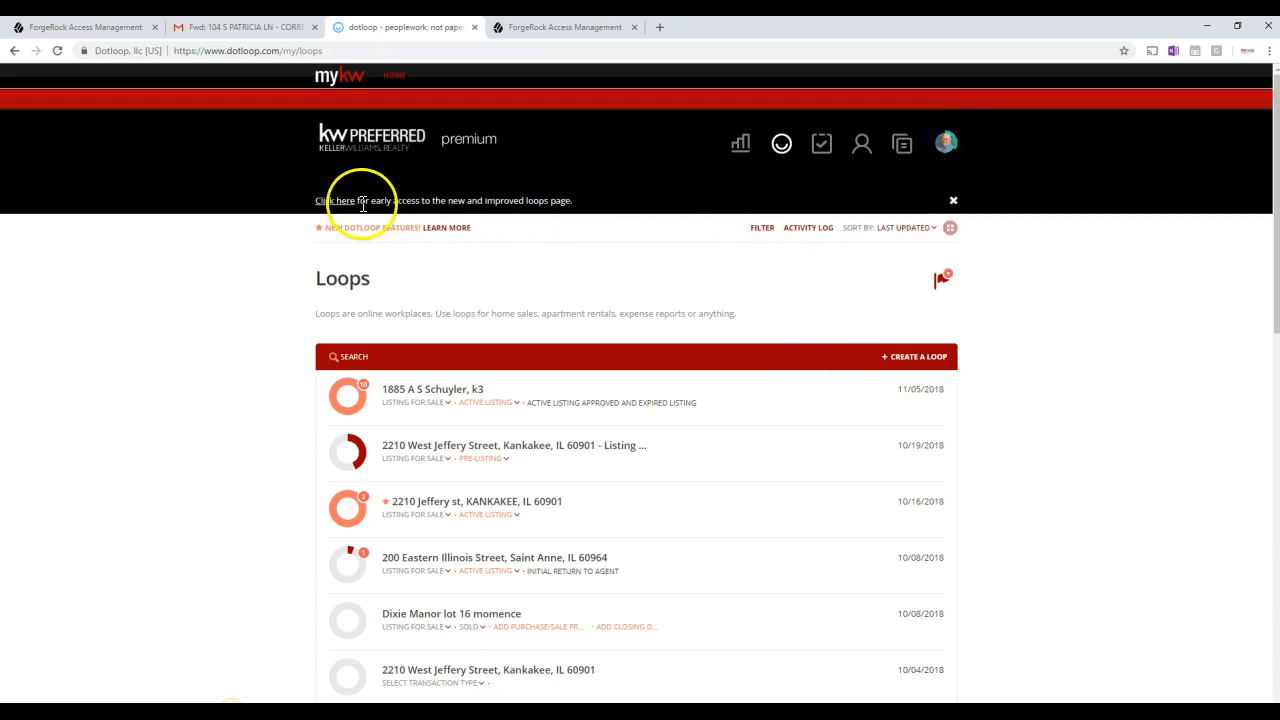
{"action": "left_click", "coordinate": [335, 201]}
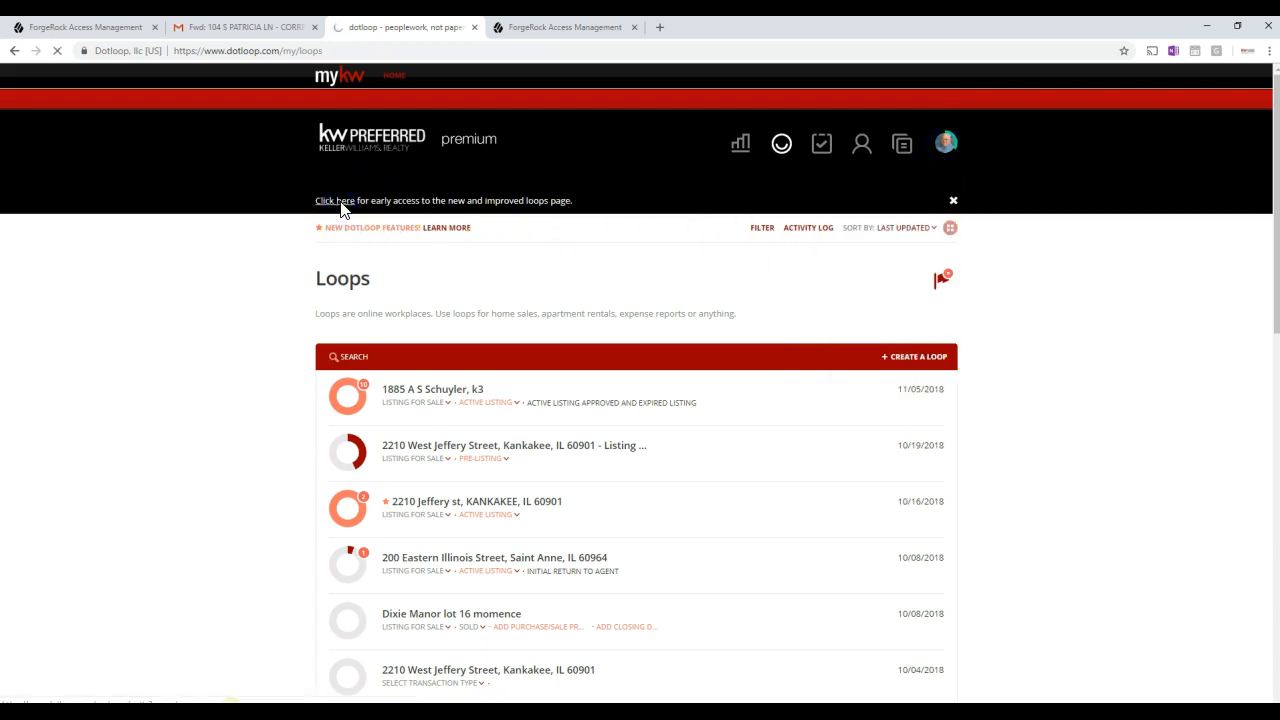
{"action": "left_click", "coordinate": [335, 200]}
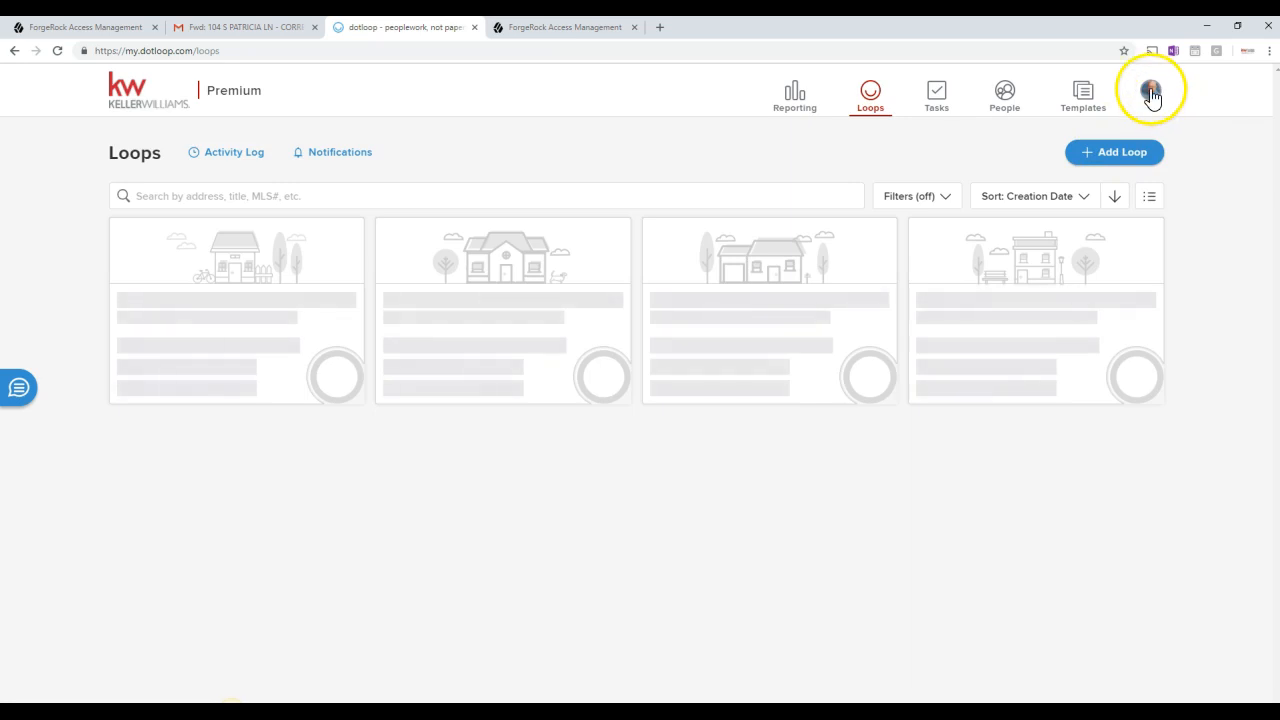
{"action": "mouse_move", "coordinate": [1151, 95]}
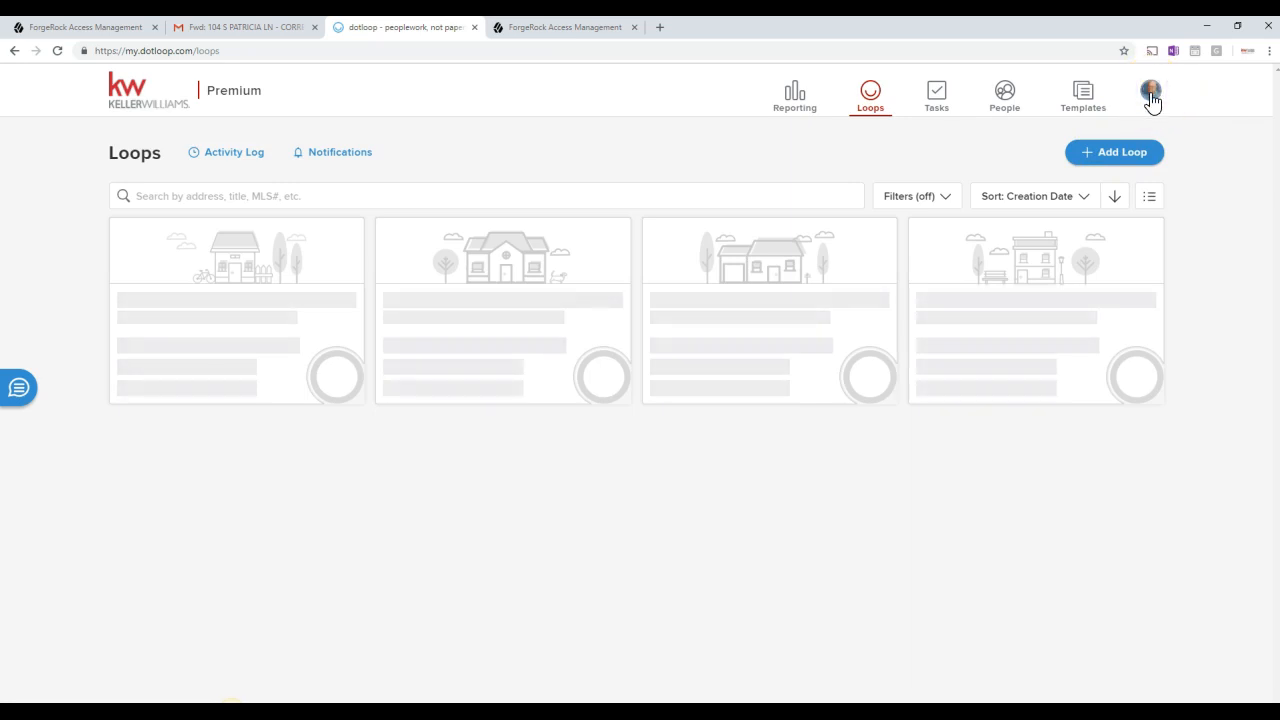
{"action": "left_click", "coordinate": [1150, 90]}
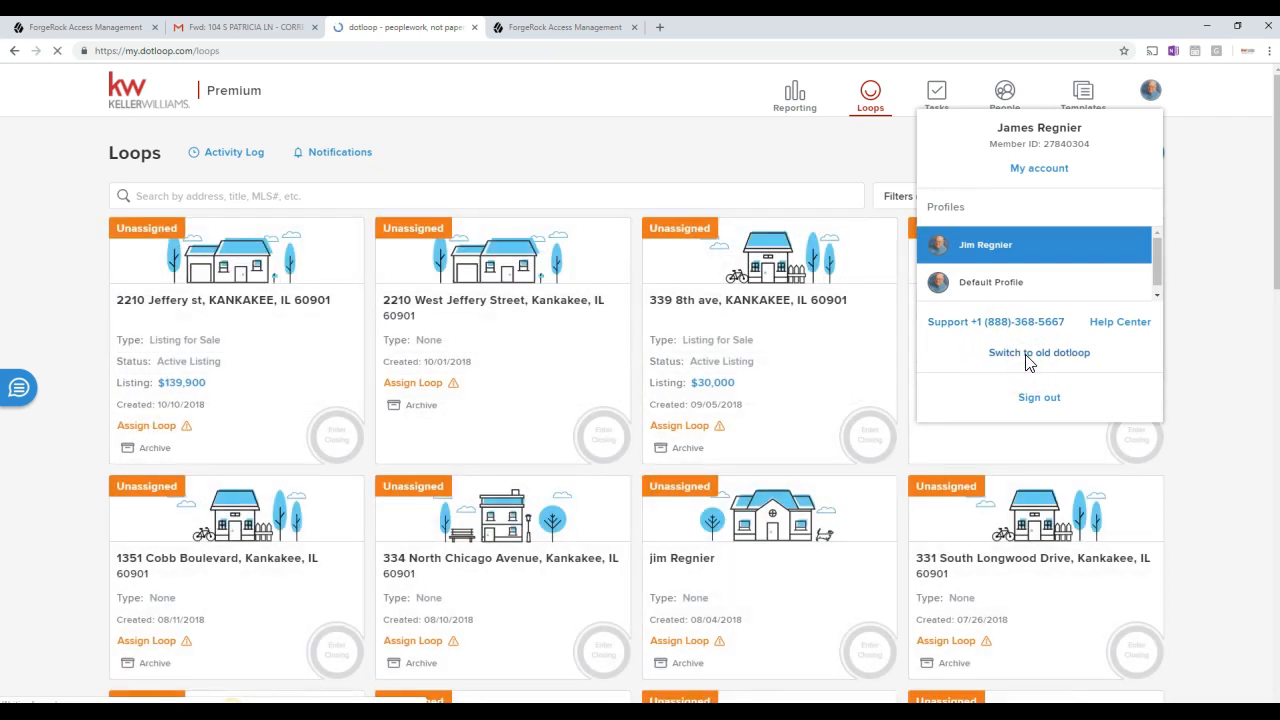
{"action": "left_click", "coordinate": [1038, 352]}
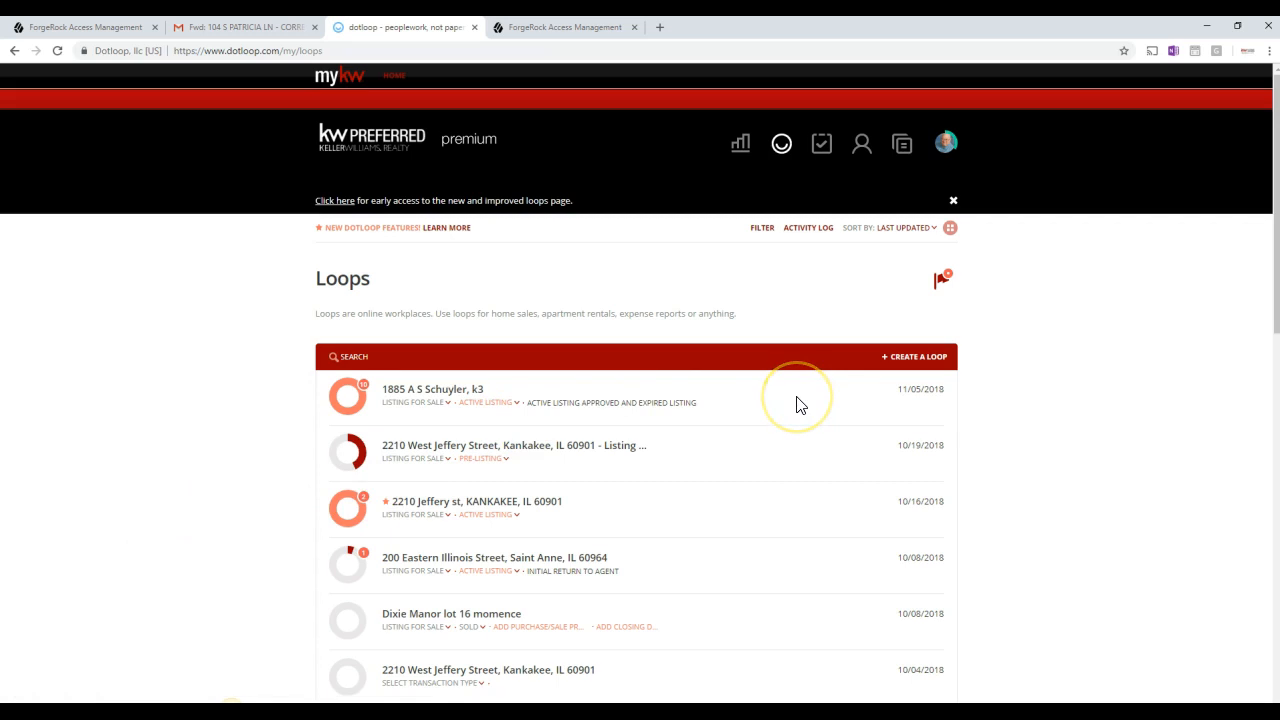
{"action": "mouse_move", "coordinate": [905, 356]}
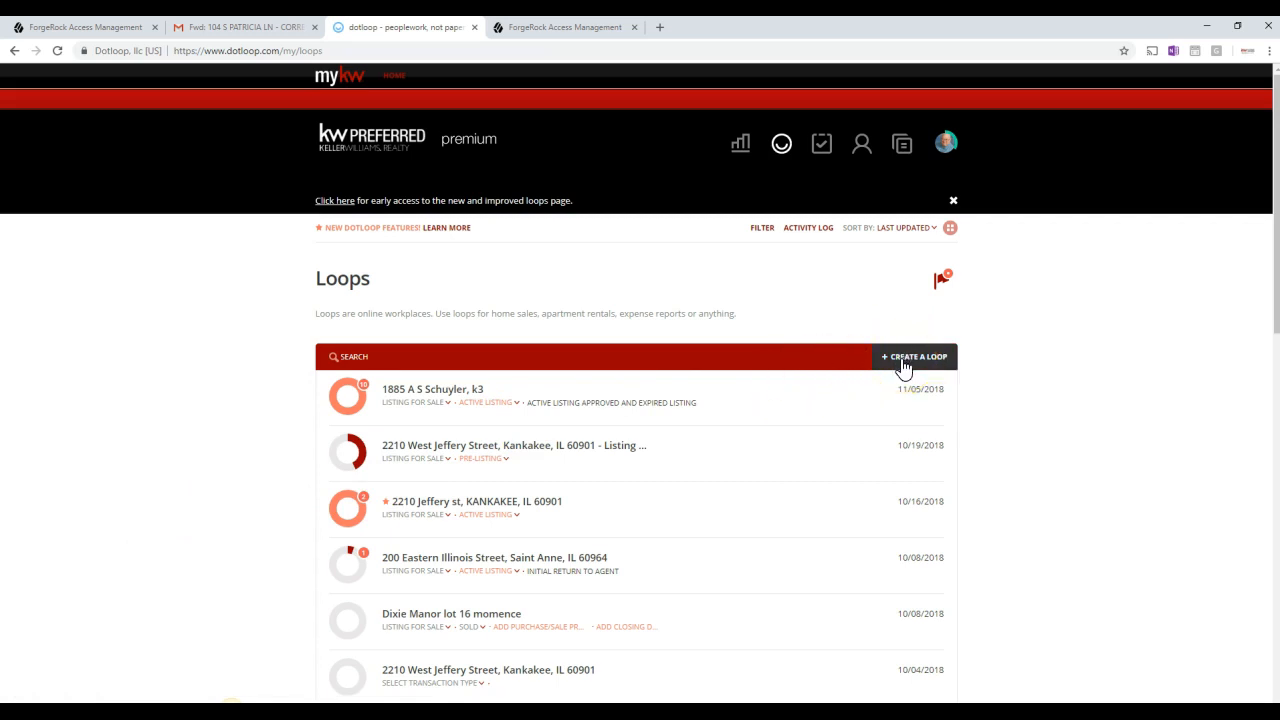
Create a loop named '123 Fake St. Orland Park - Listing - Regnier - Mr. Seller'.
{"action": "left_click", "coordinate": [913, 356]}
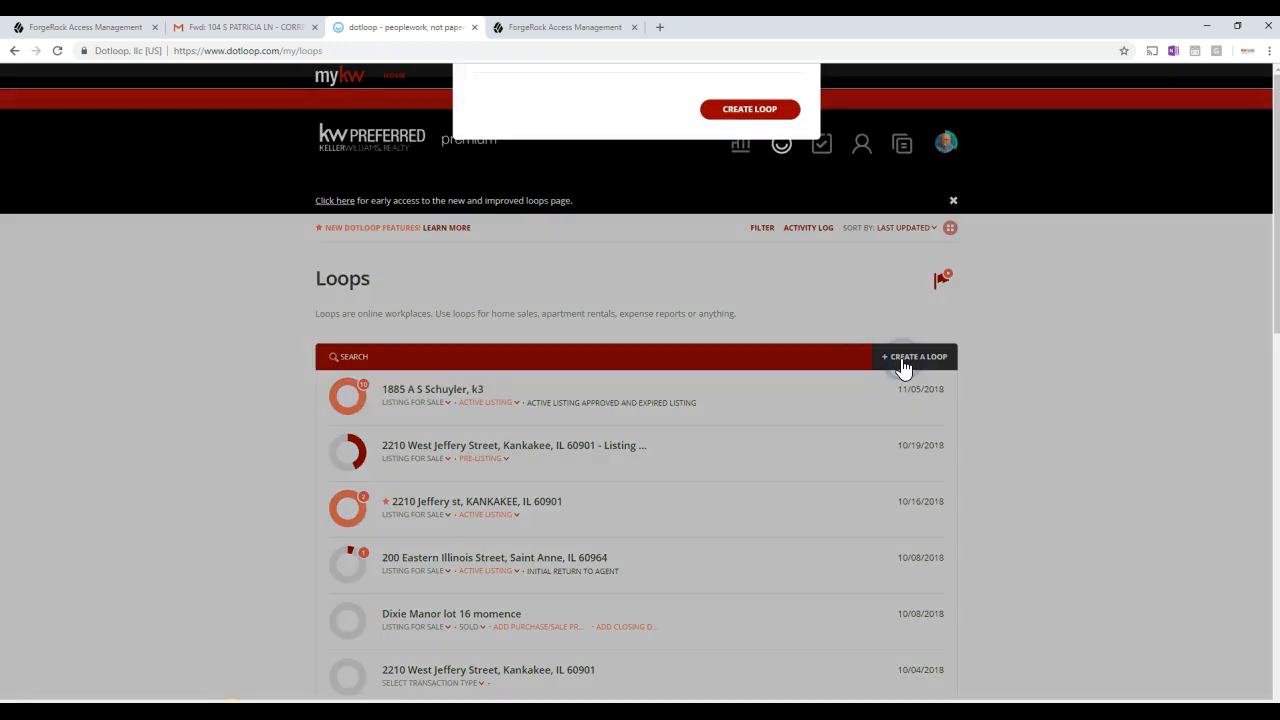
{"action": "left_click", "coordinate": [916, 357]}
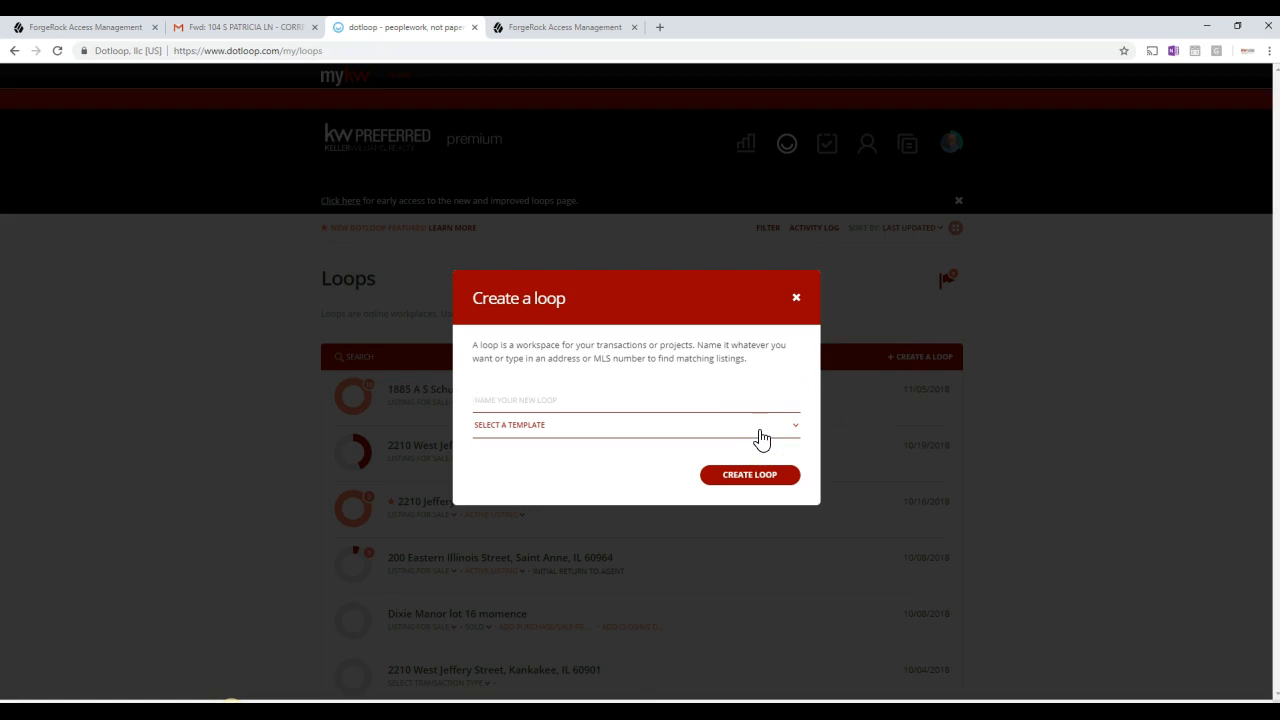
{"action": "left_click", "coordinate": [635, 400]}
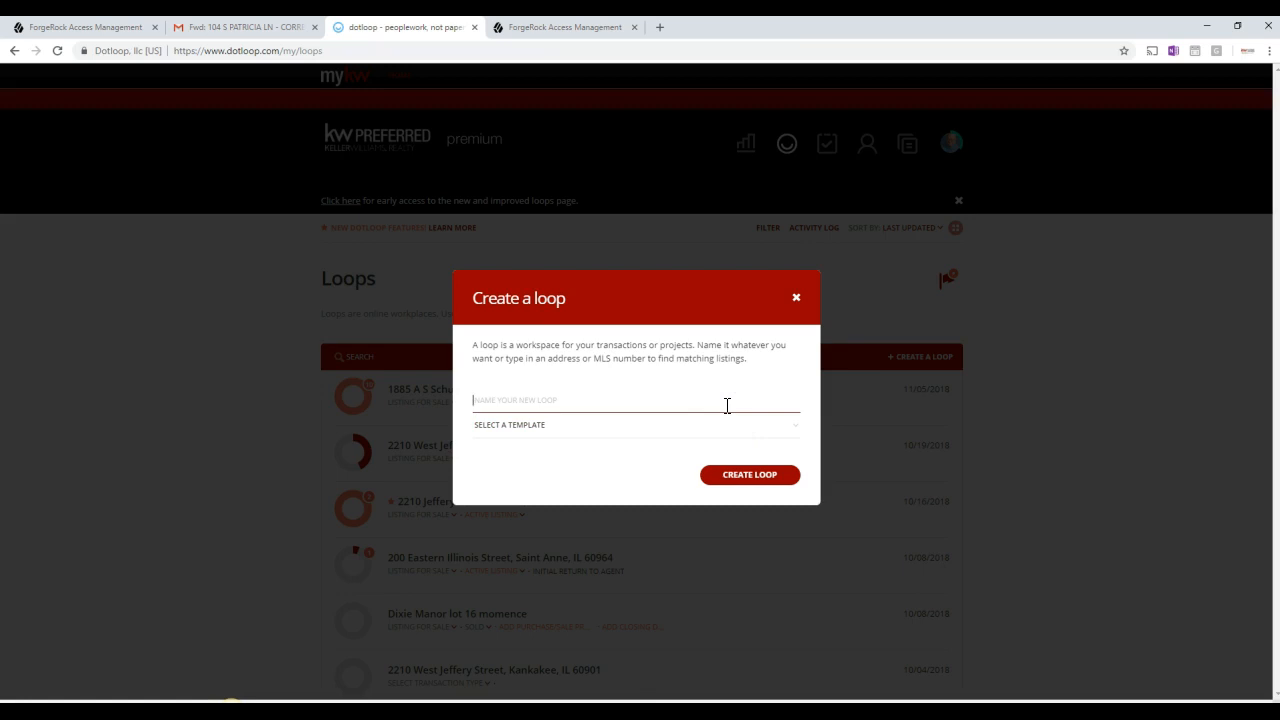
{"action": "type", "text": "123 Fake St."}
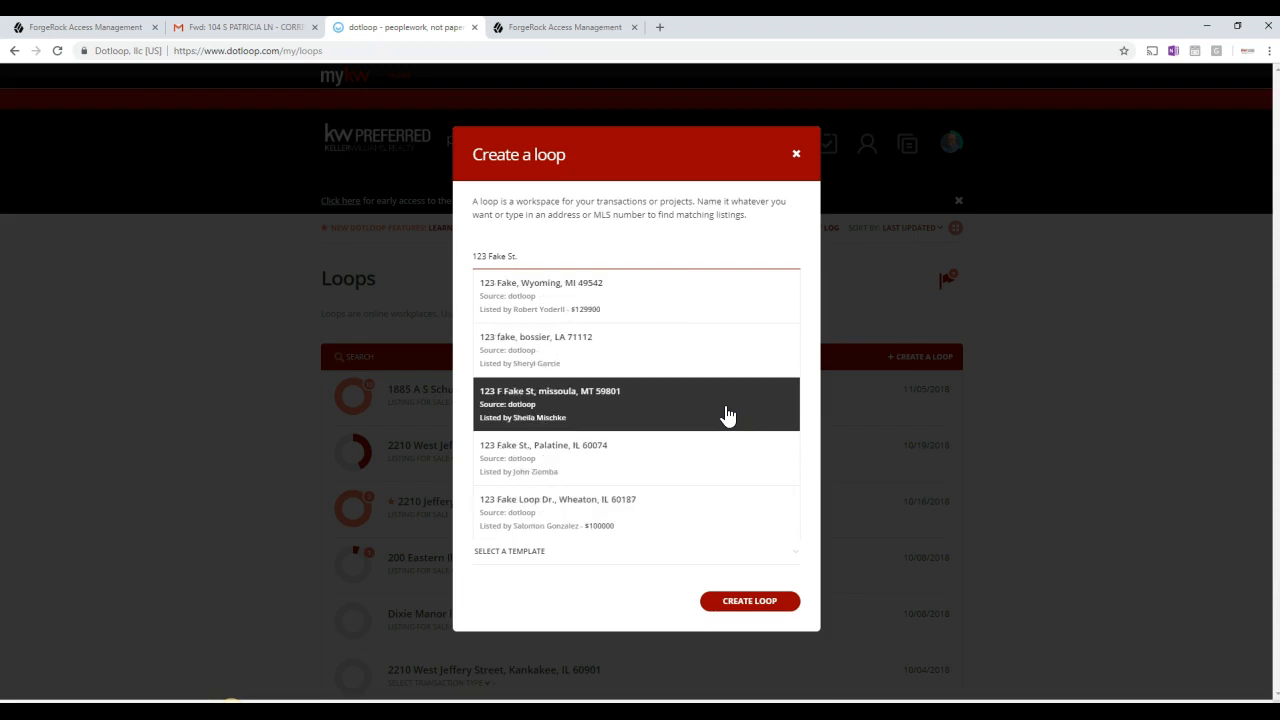
{"action": "type", "text": "Orland Park - Listing - Reg"}
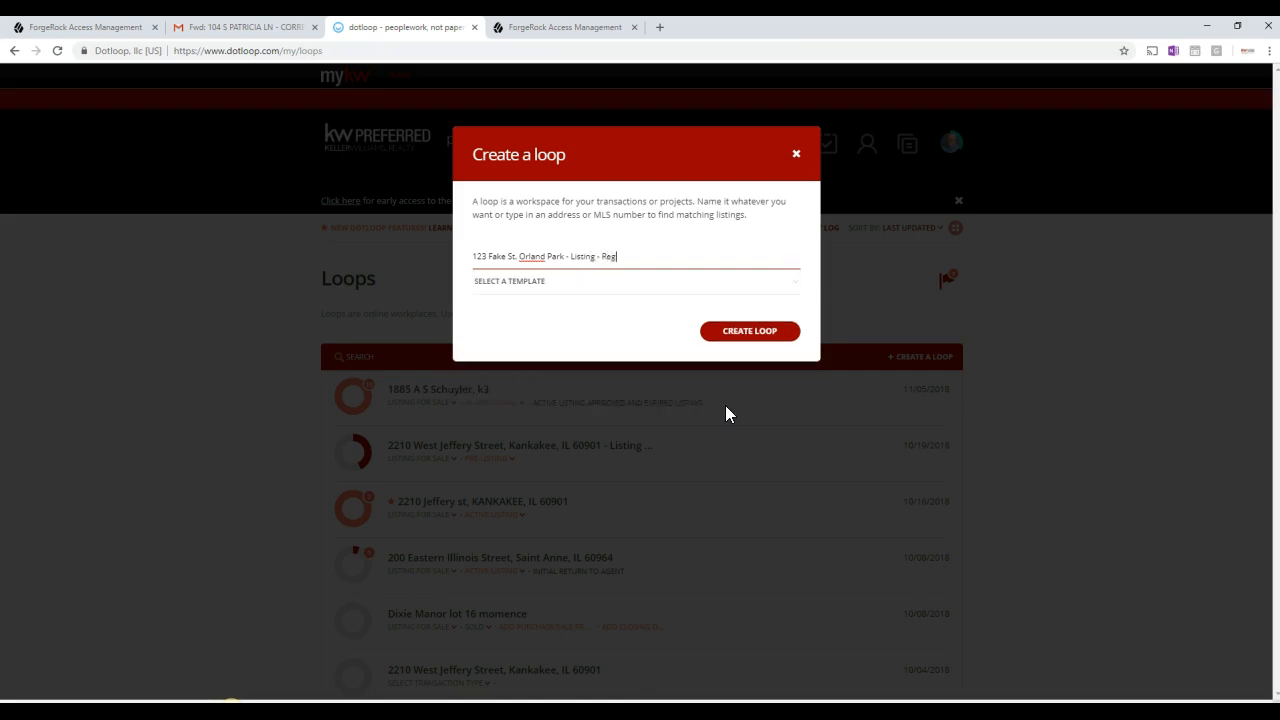
{"action": "type", "text": "n"}
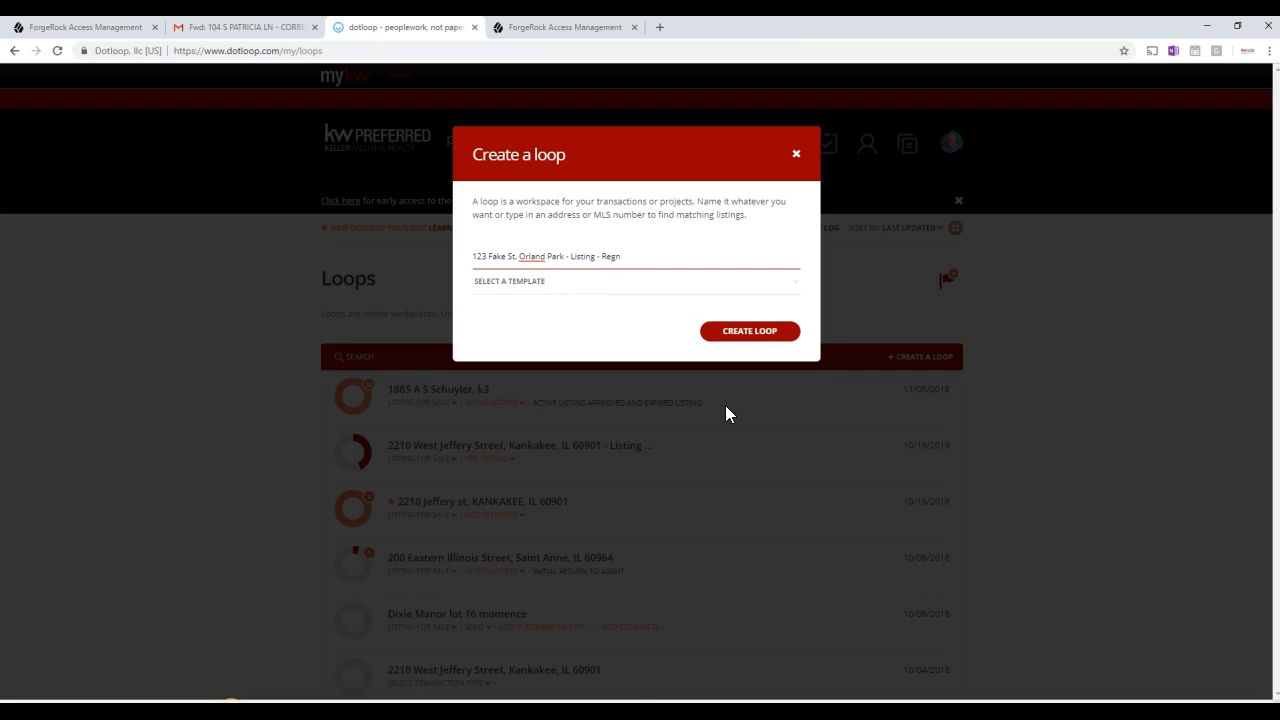
{"action": "type", "text": "er -"}
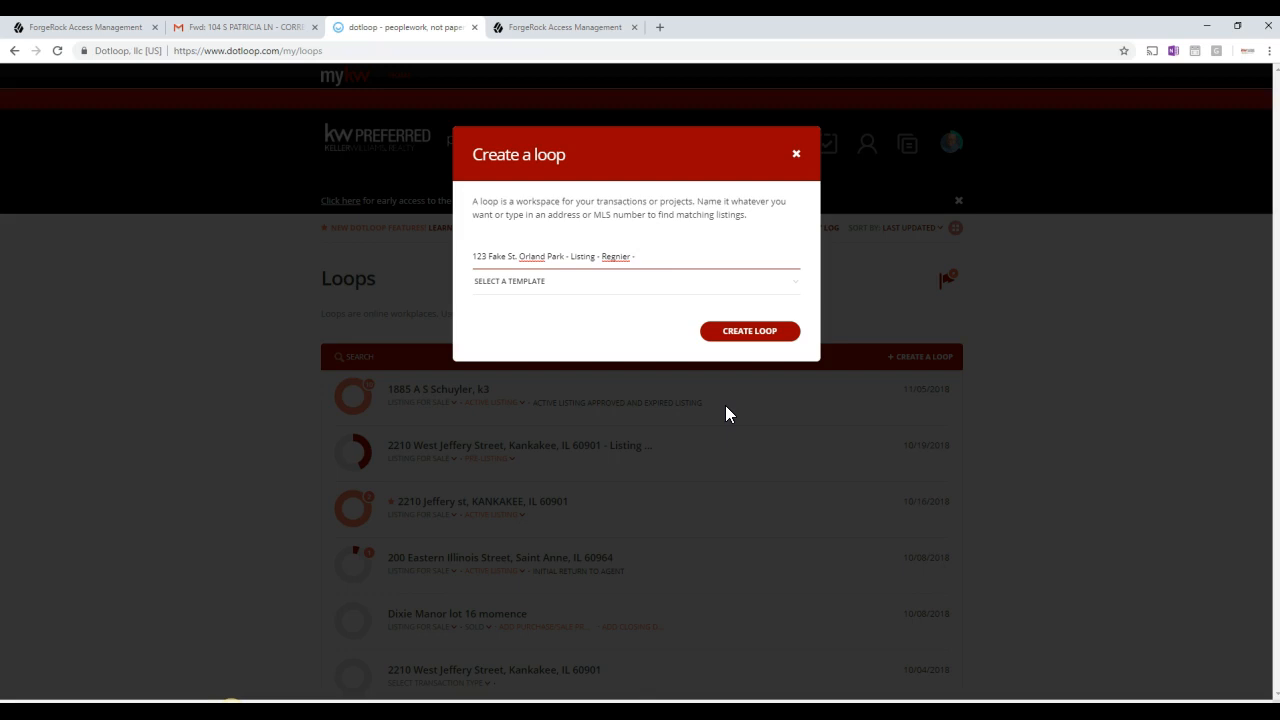
{"action": "type", "text": "MR."}
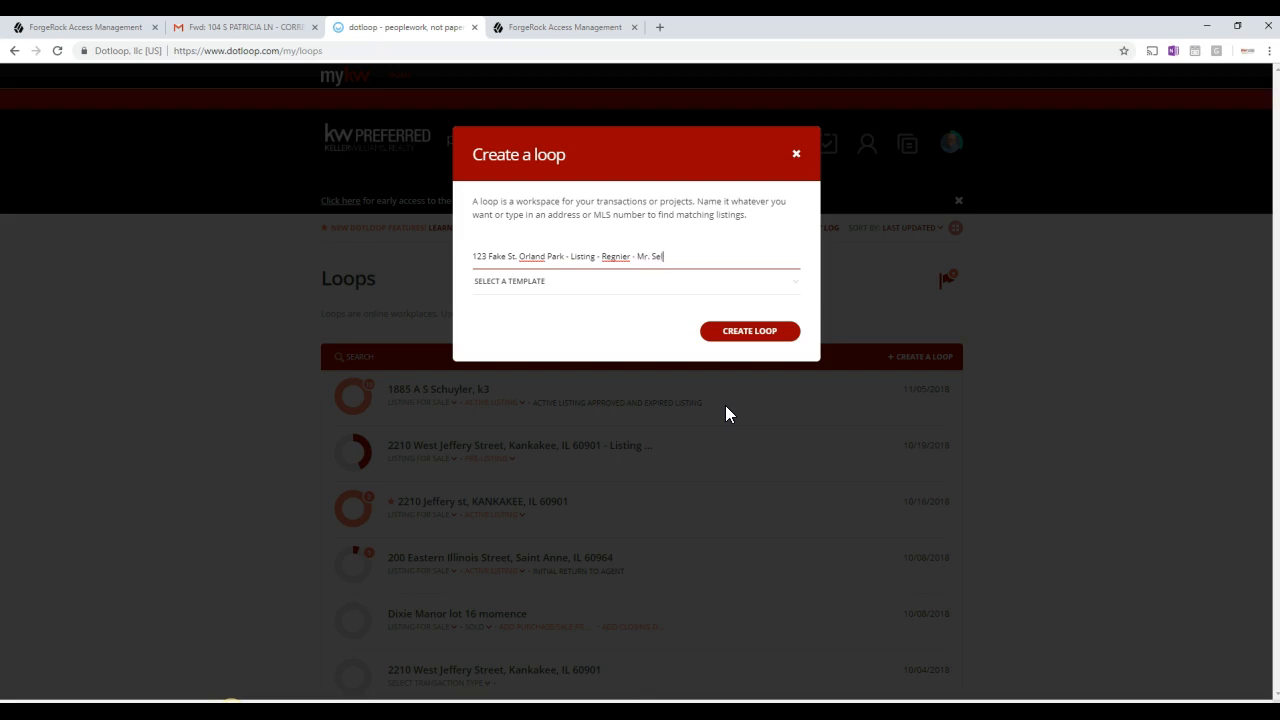
{"action": "type", "text": "ler"}
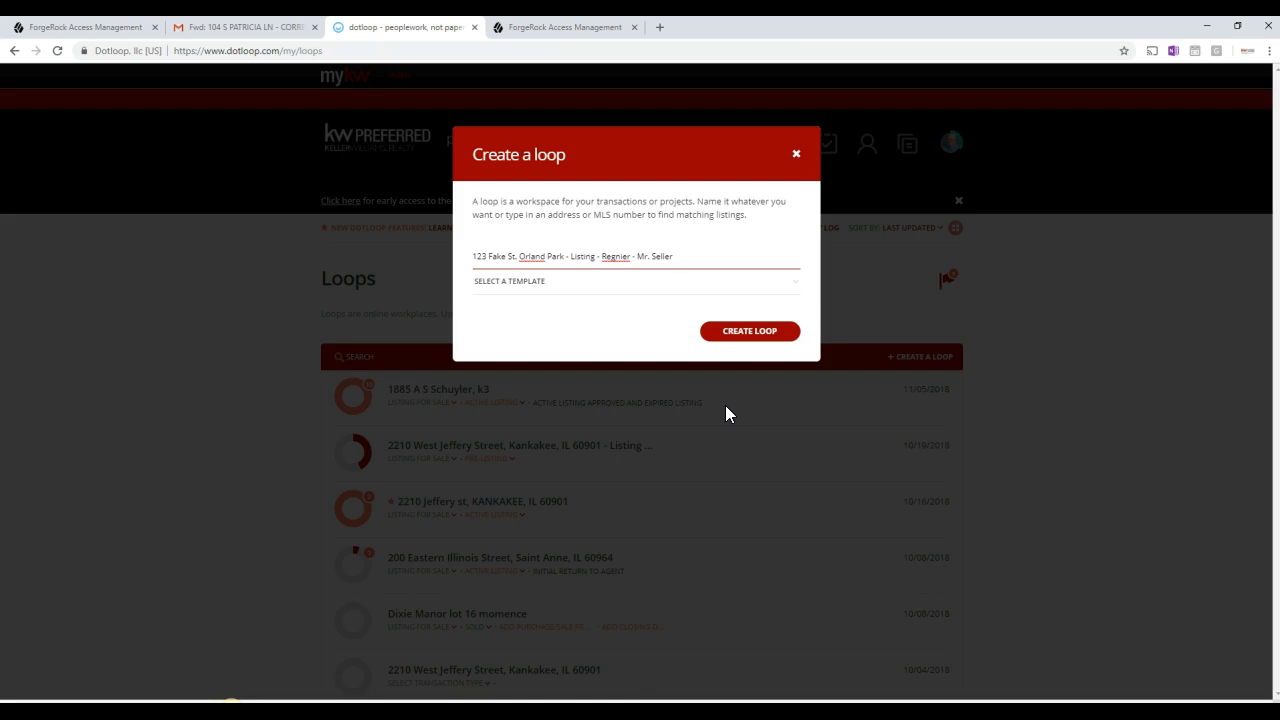
{"action": "left_click", "coordinate": [749, 331]}
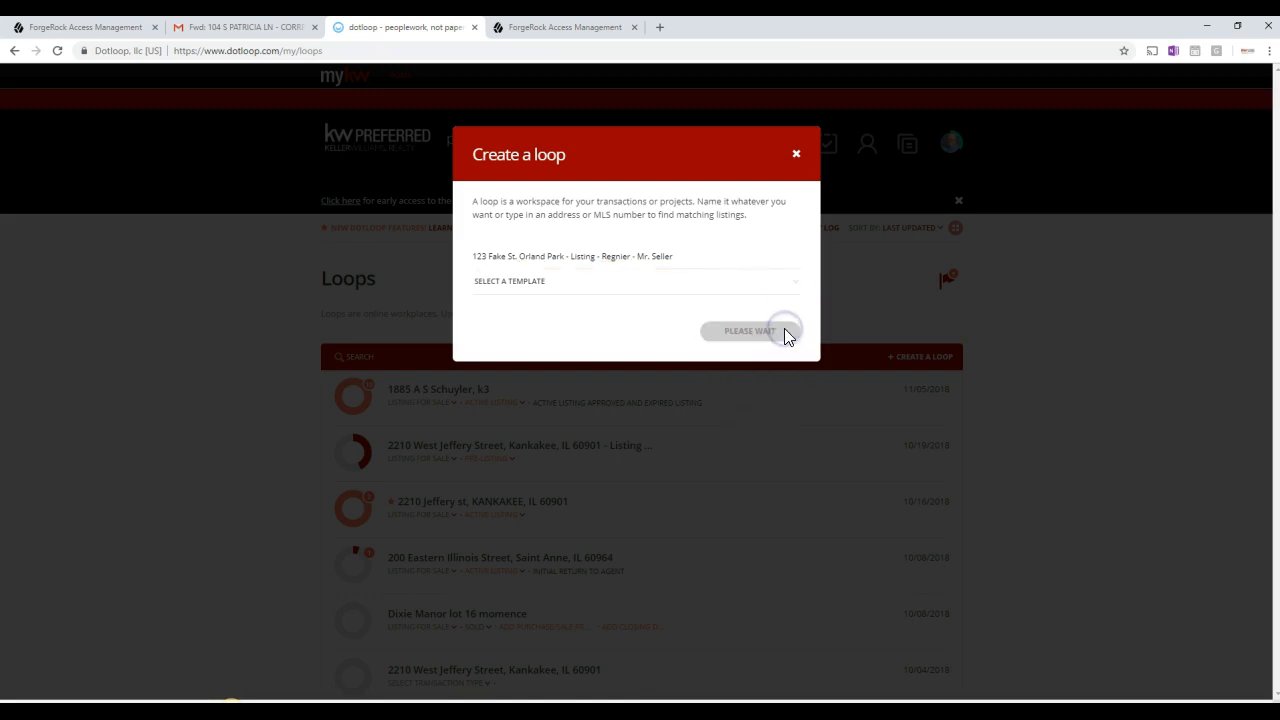
{"action": "left_click", "coordinate": [749, 331]}
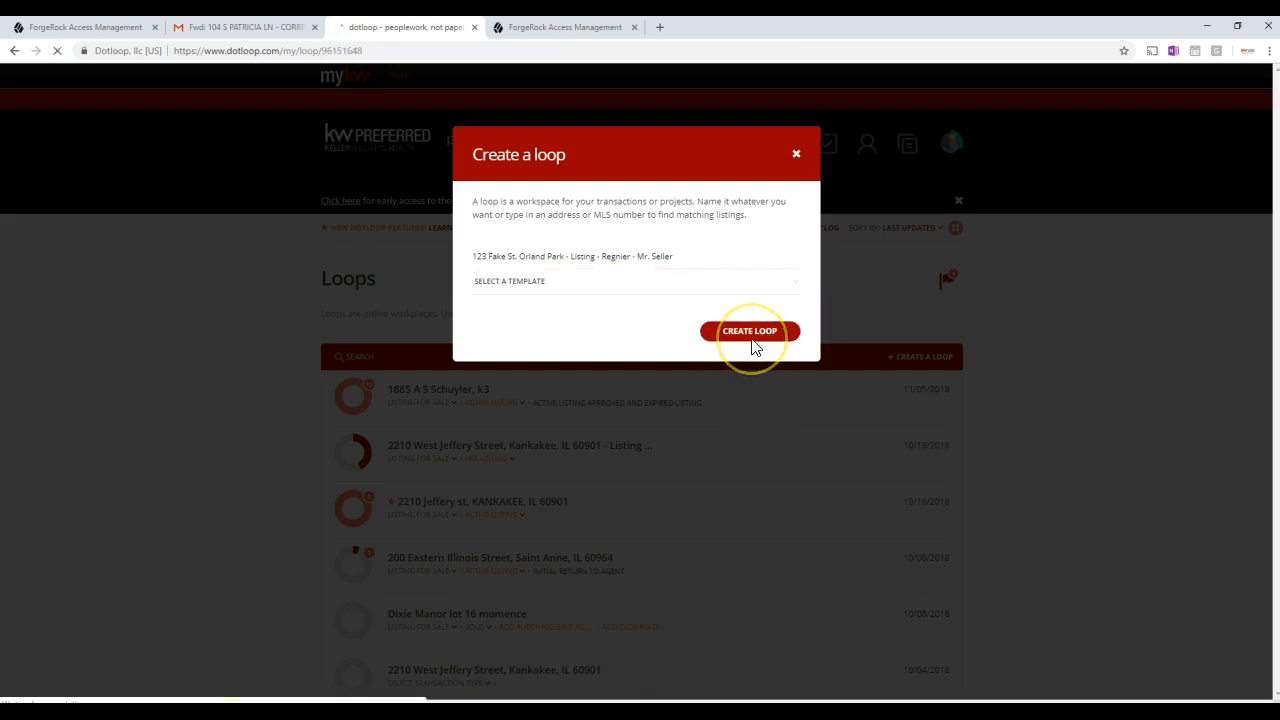
Wait for the new 123 Fake St. loop page to load.
{"action": "left_click", "coordinate": [749, 331]}
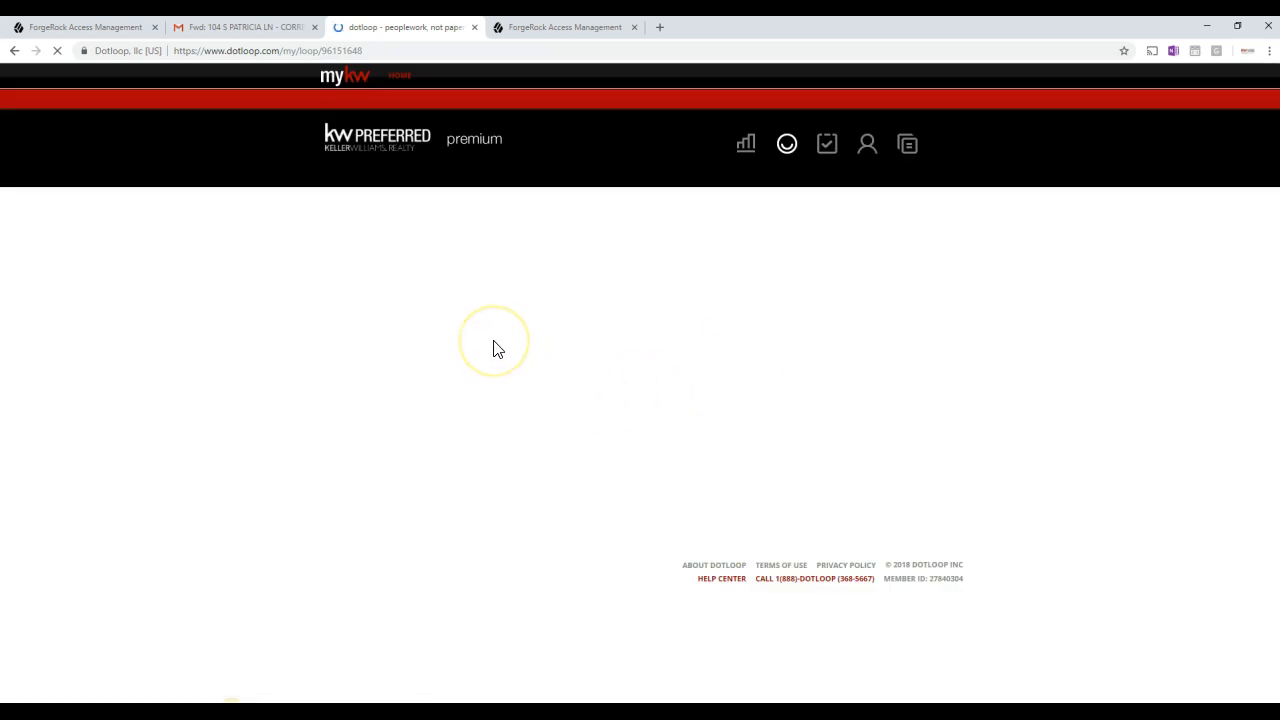
{"action": "mouse_move", "coordinate": [546, 331]}
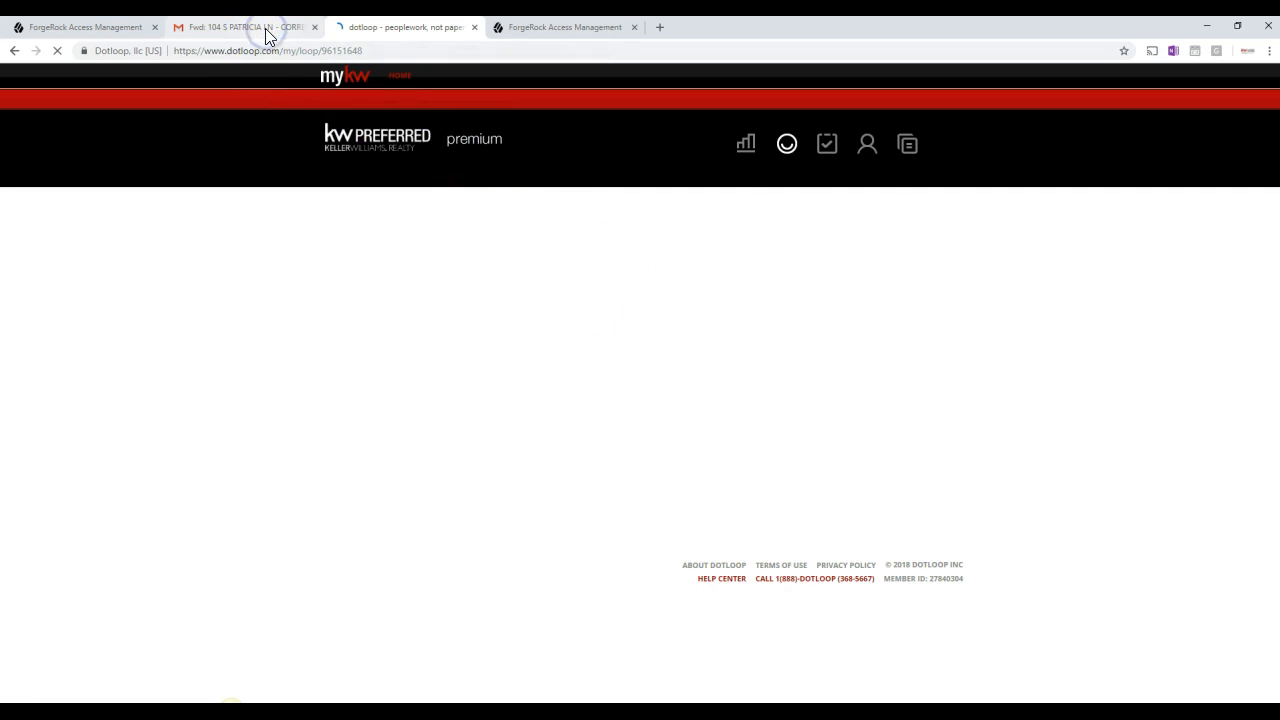
{"action": "left_click", "coordinate": [245, 27]}
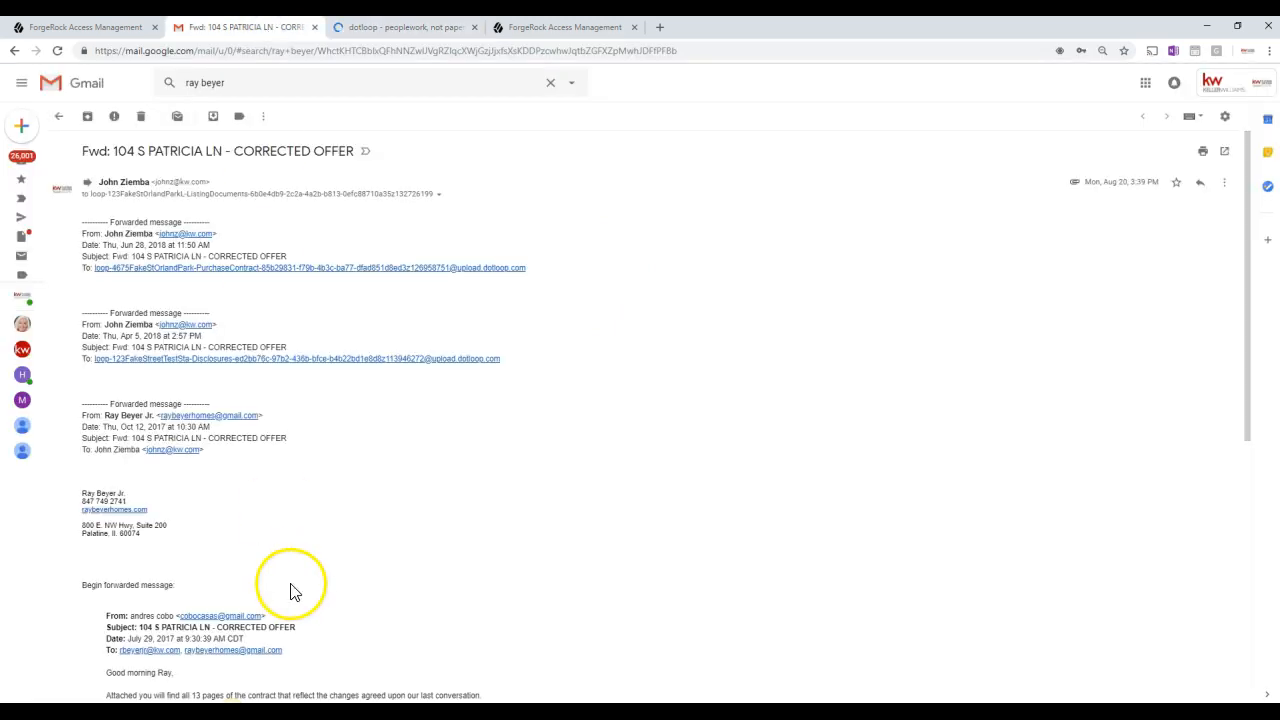
{"action": "scroll", "scroll_direction": "down", "scroll_amount": 3}
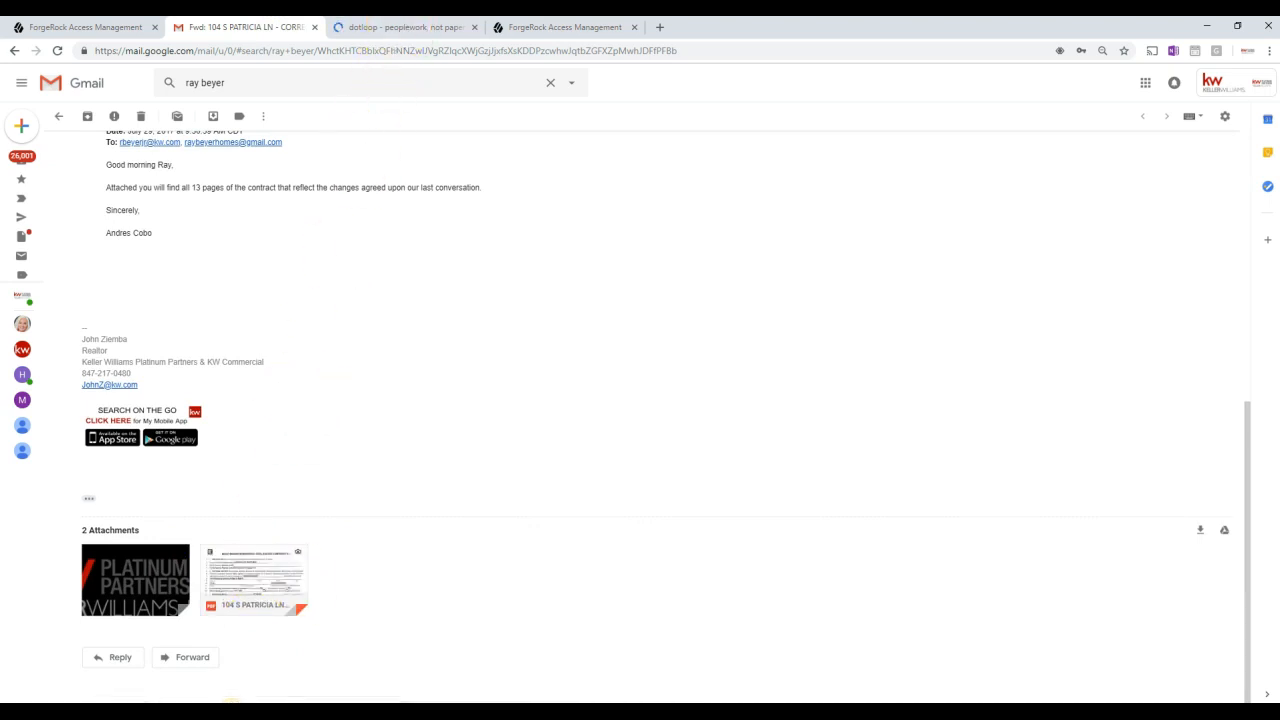
Copy the 123 Fake St. loop's document upload email address to the clipboard.
{"action": "left_click", "coordinate": [405, 27]}
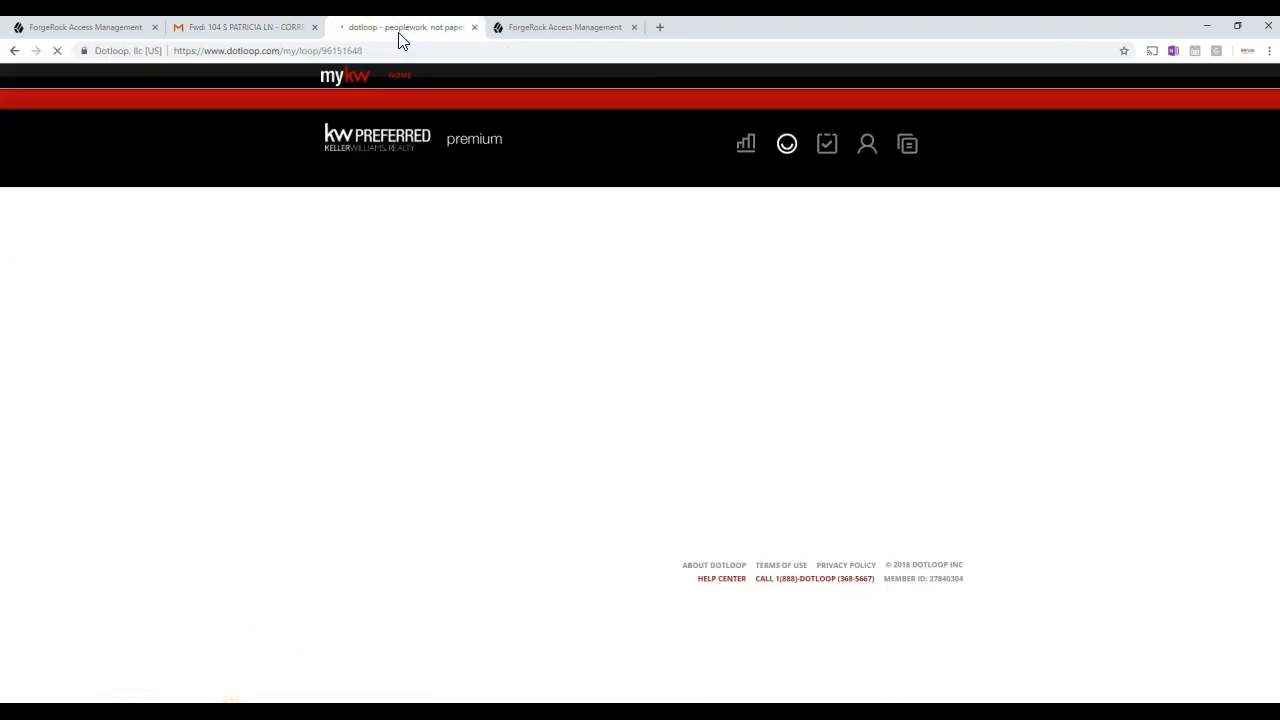
{"action": "mouse_move", "coordinate": [245, 27]}
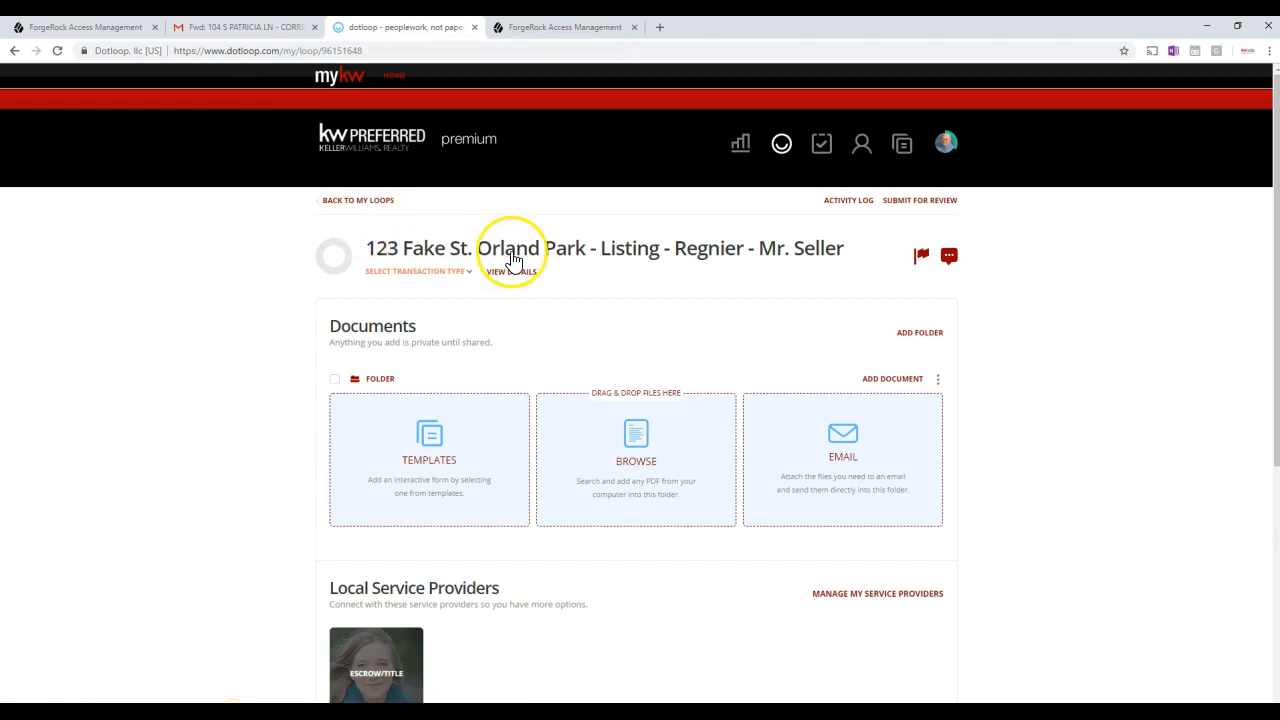
{"action": "mouse_move", "coordinate": [728, 413]}
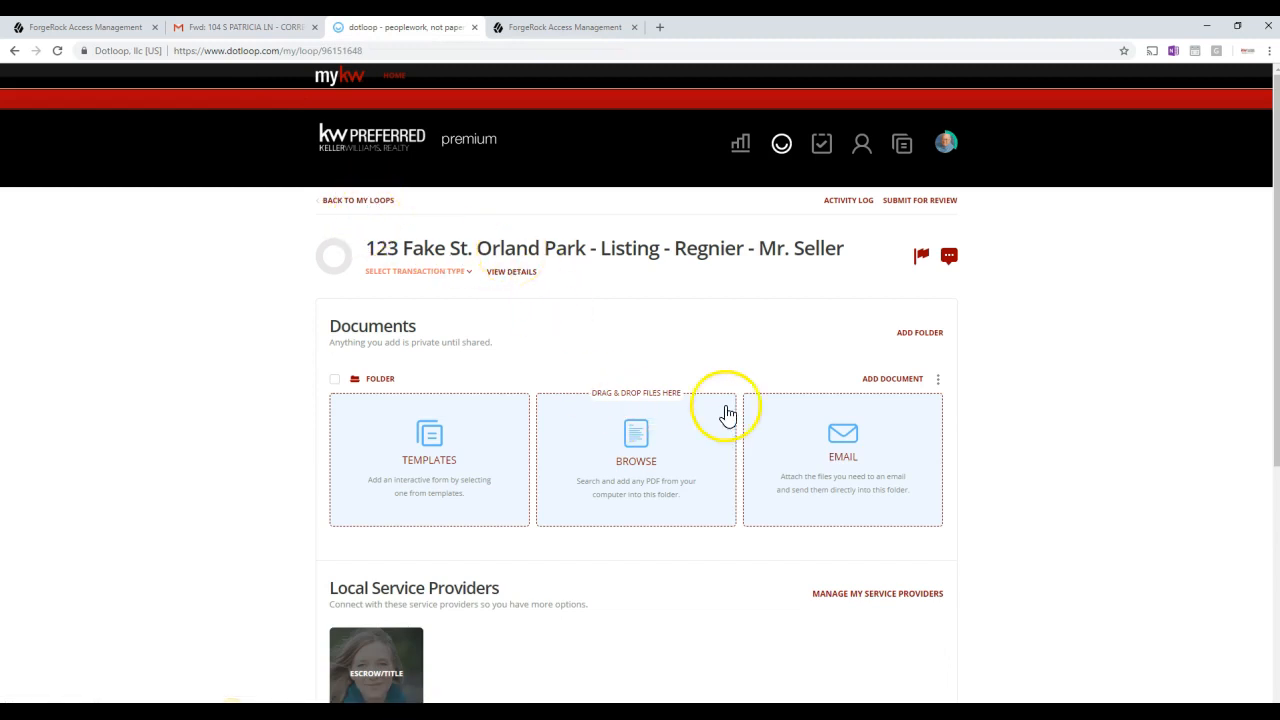
{"action": "mouse_move", "coordinate": [843, 467]}
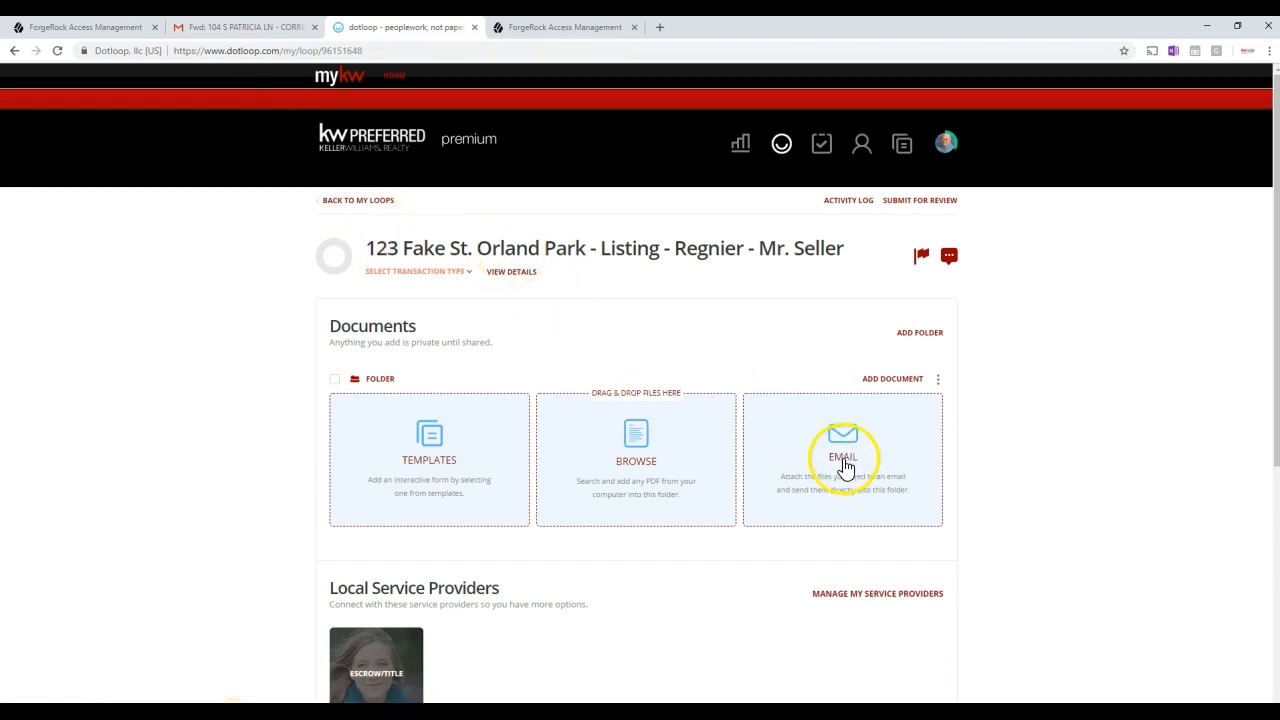
{"action": "mouse_move", "coordinate": [842, 465]}
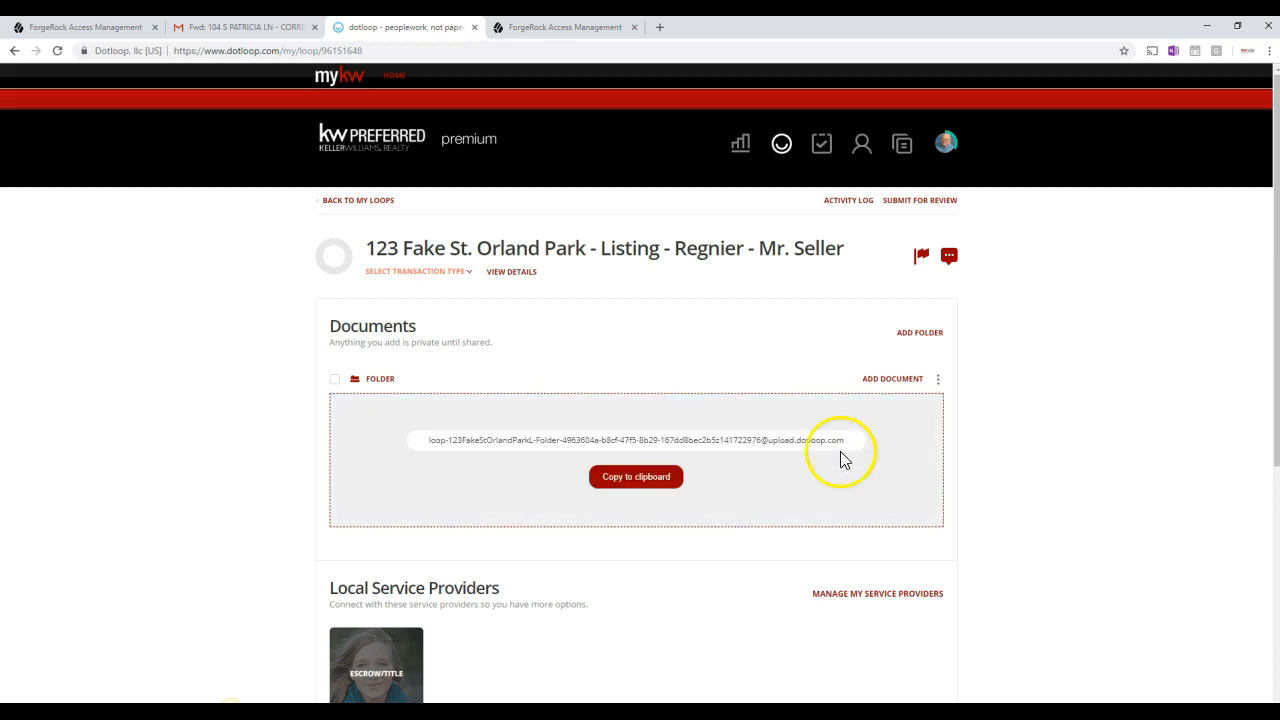
{"action": "mouse_move", "coordinate": [730, 425]}
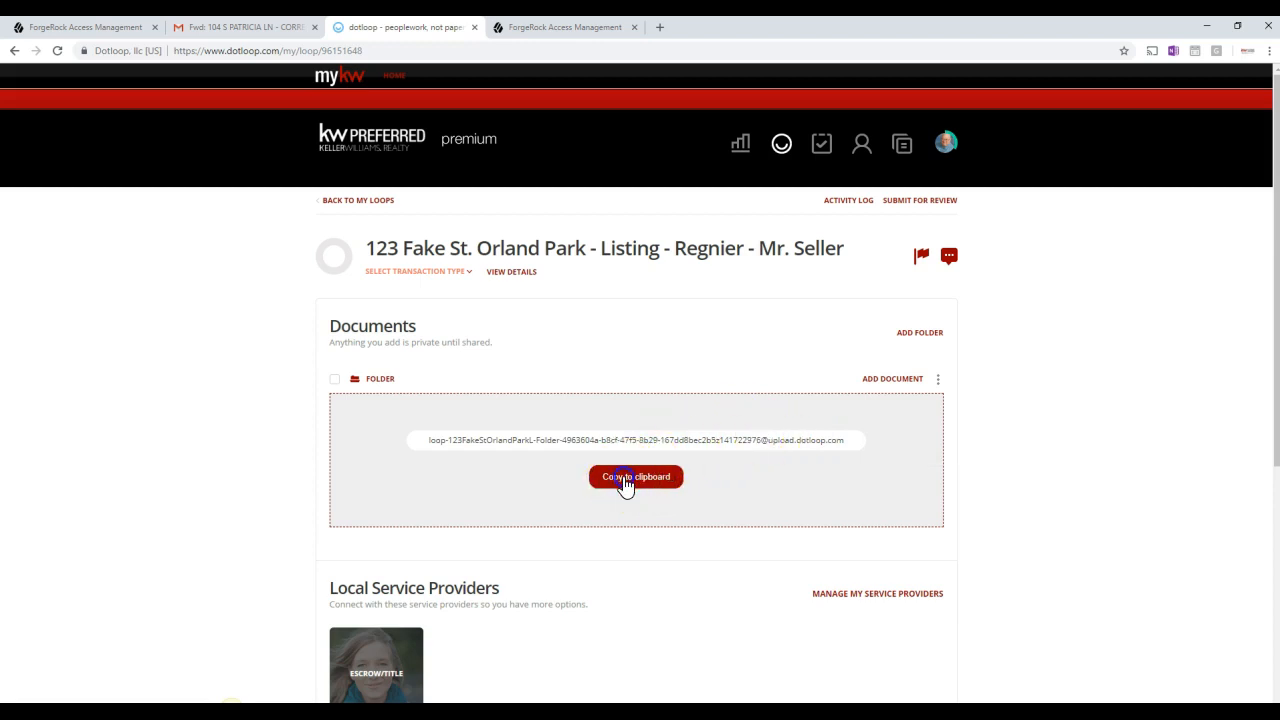
{"action": "left_click", "coordinate": [635, 476]}
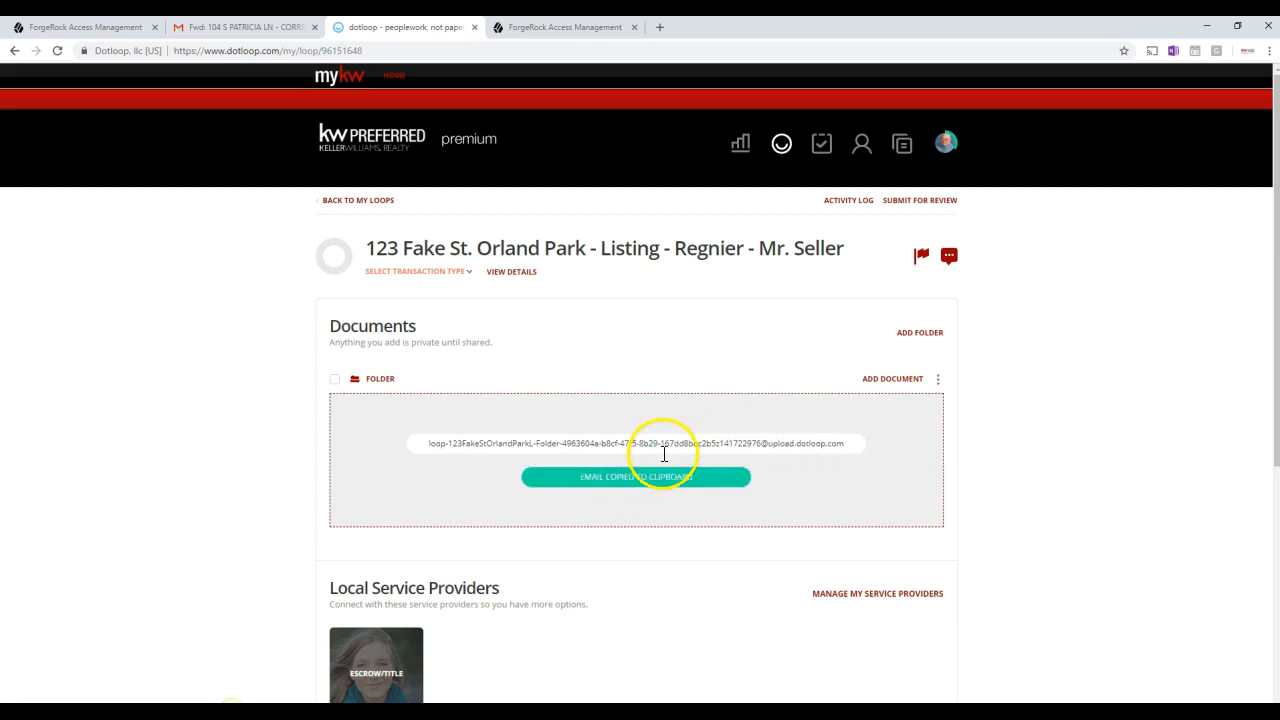
{"action": "mouse_move", "coordinate": [250, 42]}
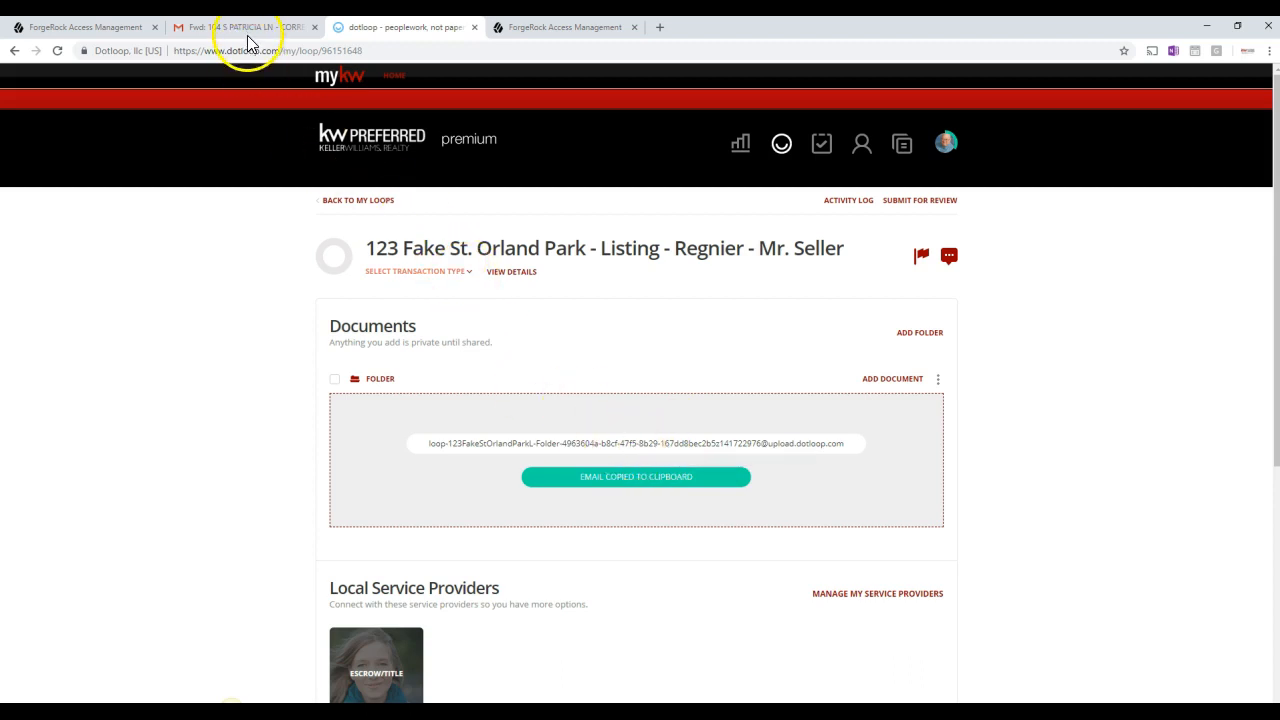
{"action": "left_click", "coordinate": [245, 27]}
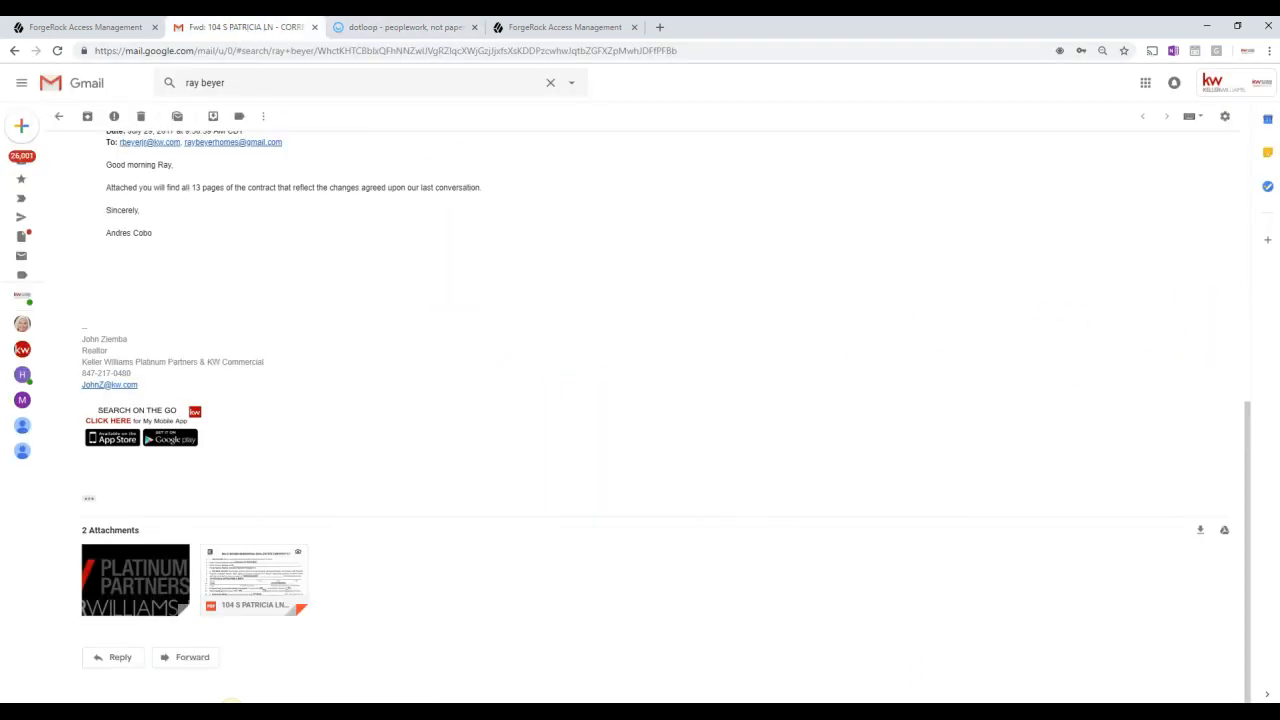
{"action": "mouse_move", "coordinate": [275, 665]}
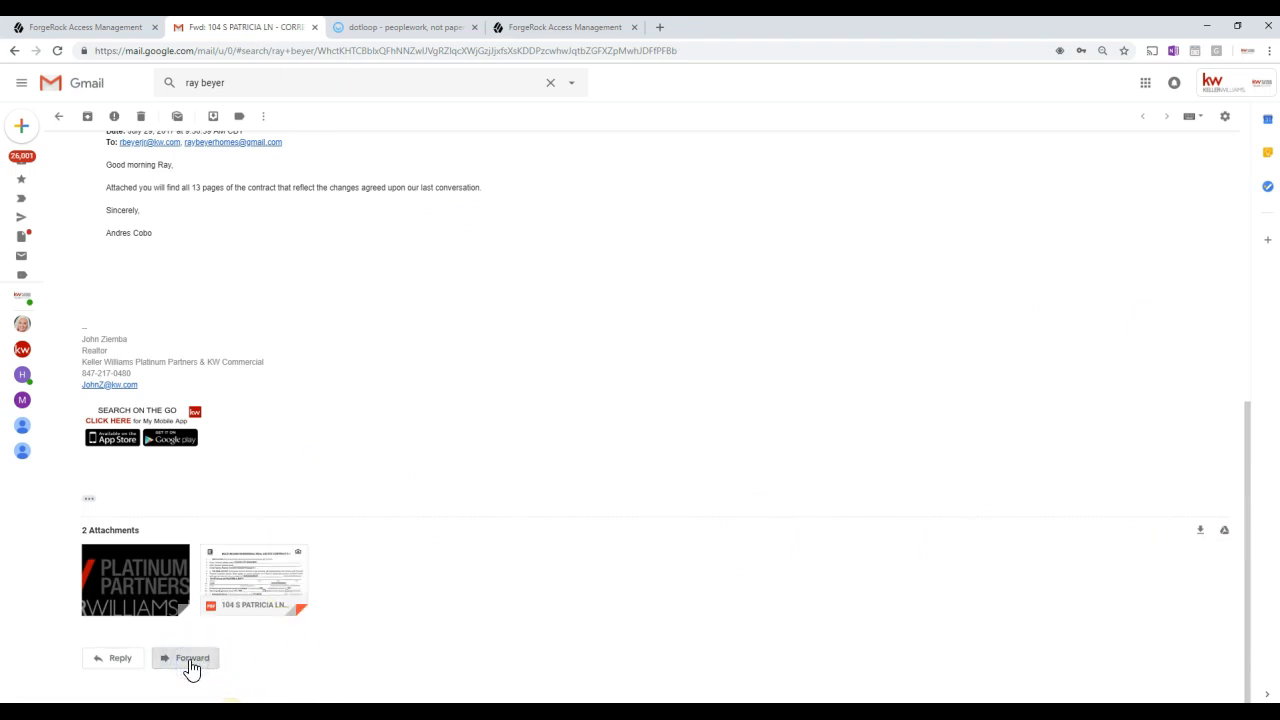
{"action": "left_click", "coordinate": [191, 658]}
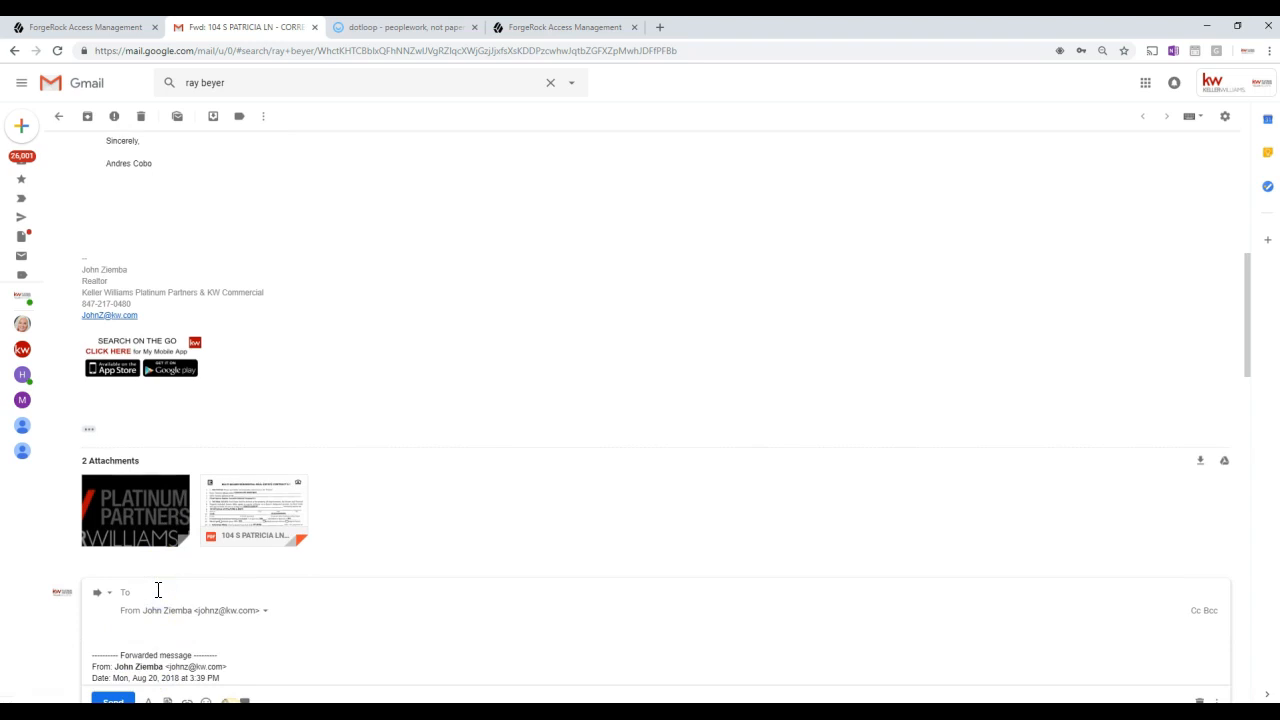
{"action": "right_click", "coordinate": [126, 591]}
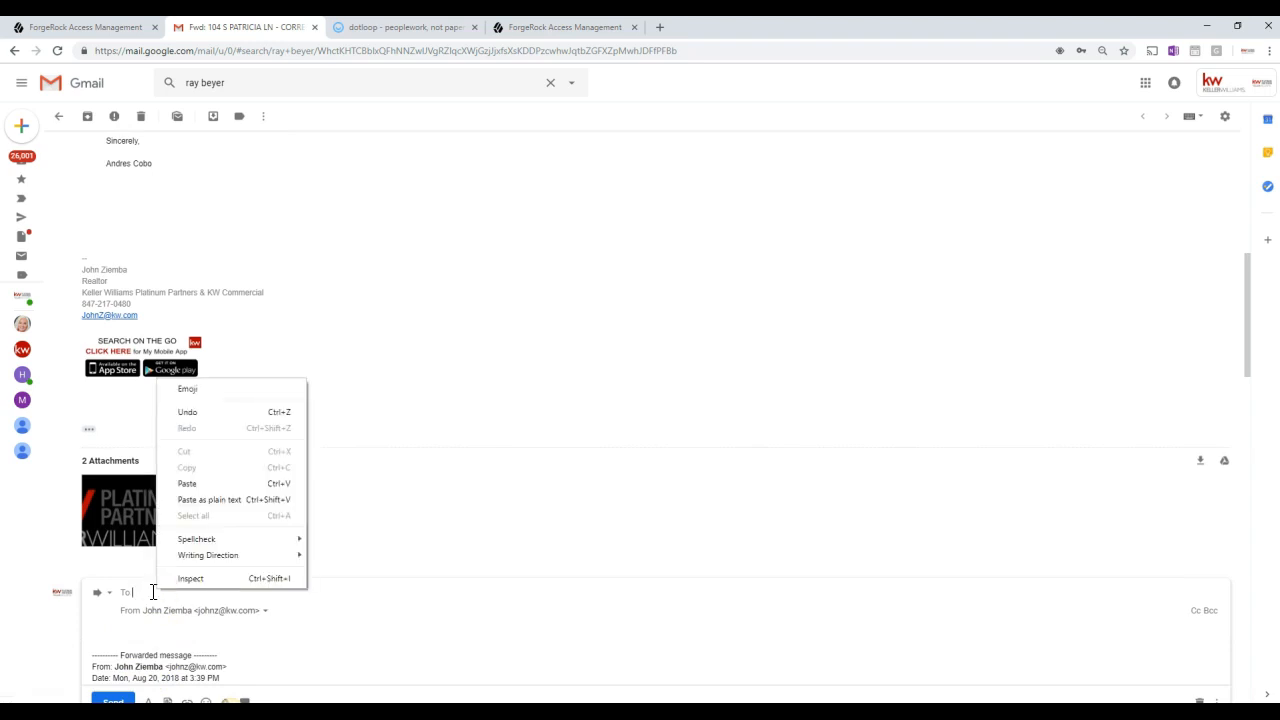
{"action": "mouse_move", "coordinate": [203, 557]}
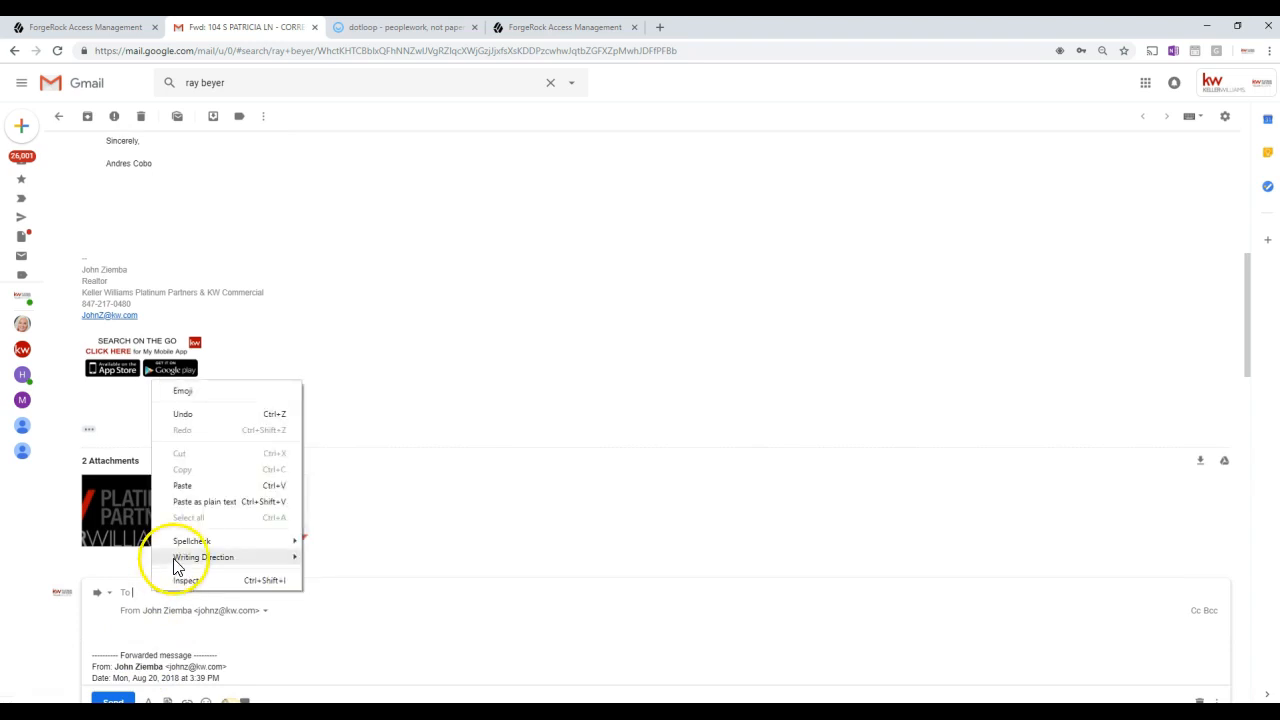
{"action": "left_click", "coordinate": [182, 485]}
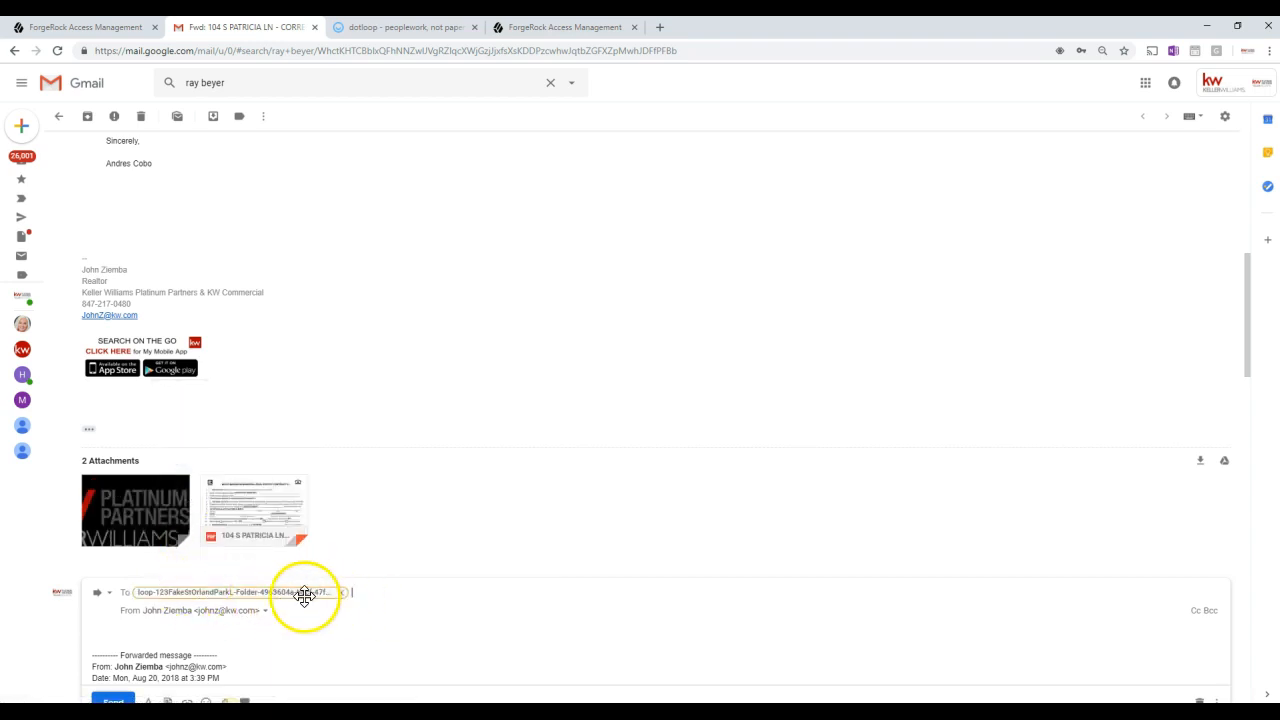
{"action": "scroll", "scroll_direction": "down", "scroll_amount": 3}
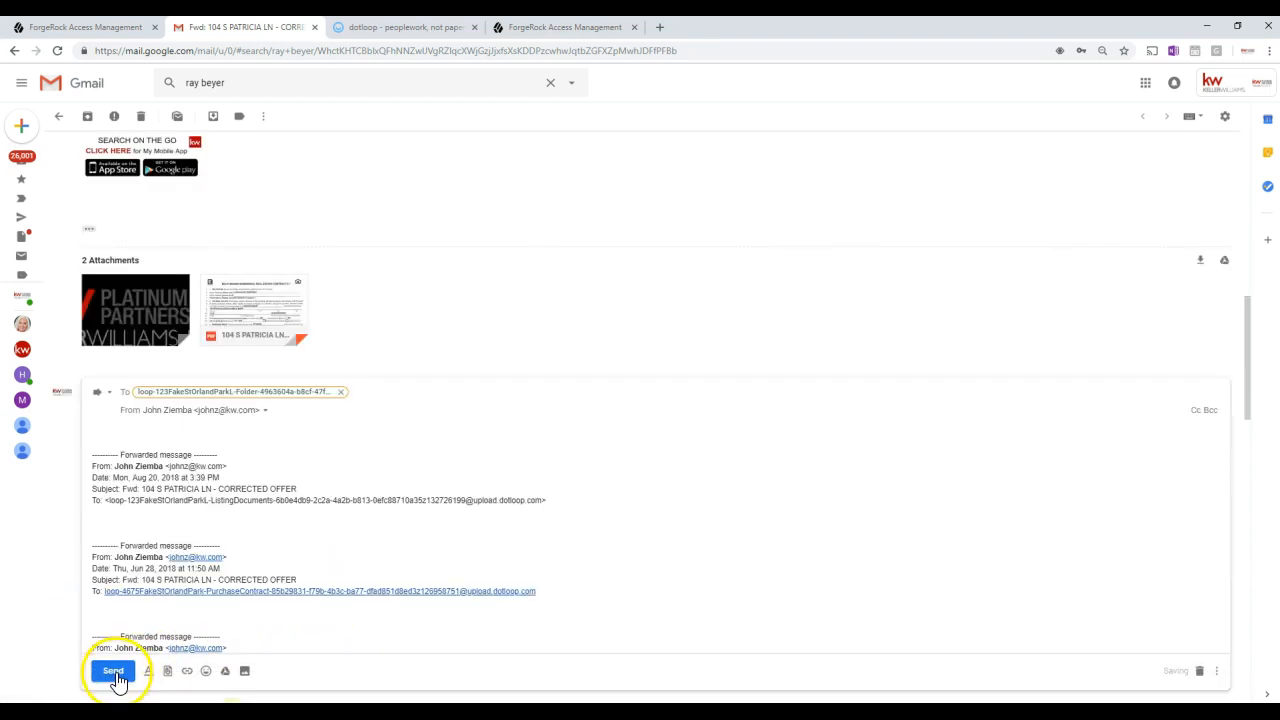
{"action": "left_click", "coordinate": [112, 670]}
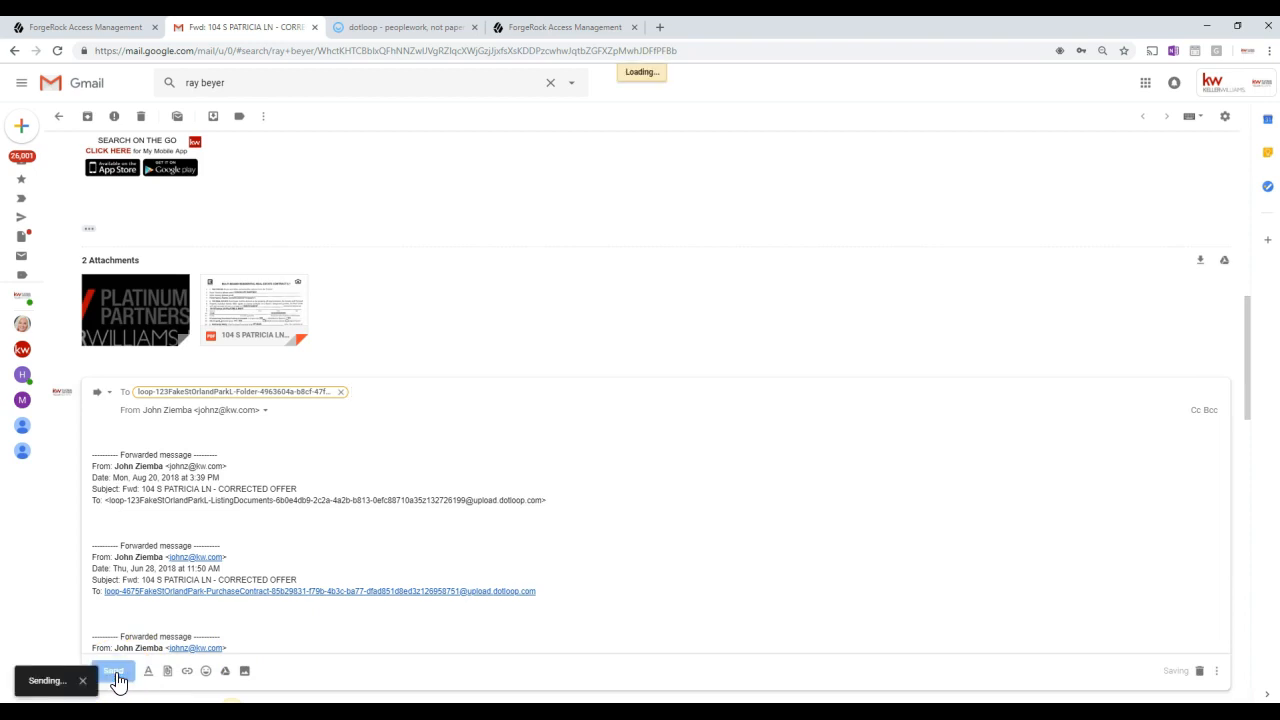
{"action": "left_click", "coordinate": [113, 670]}
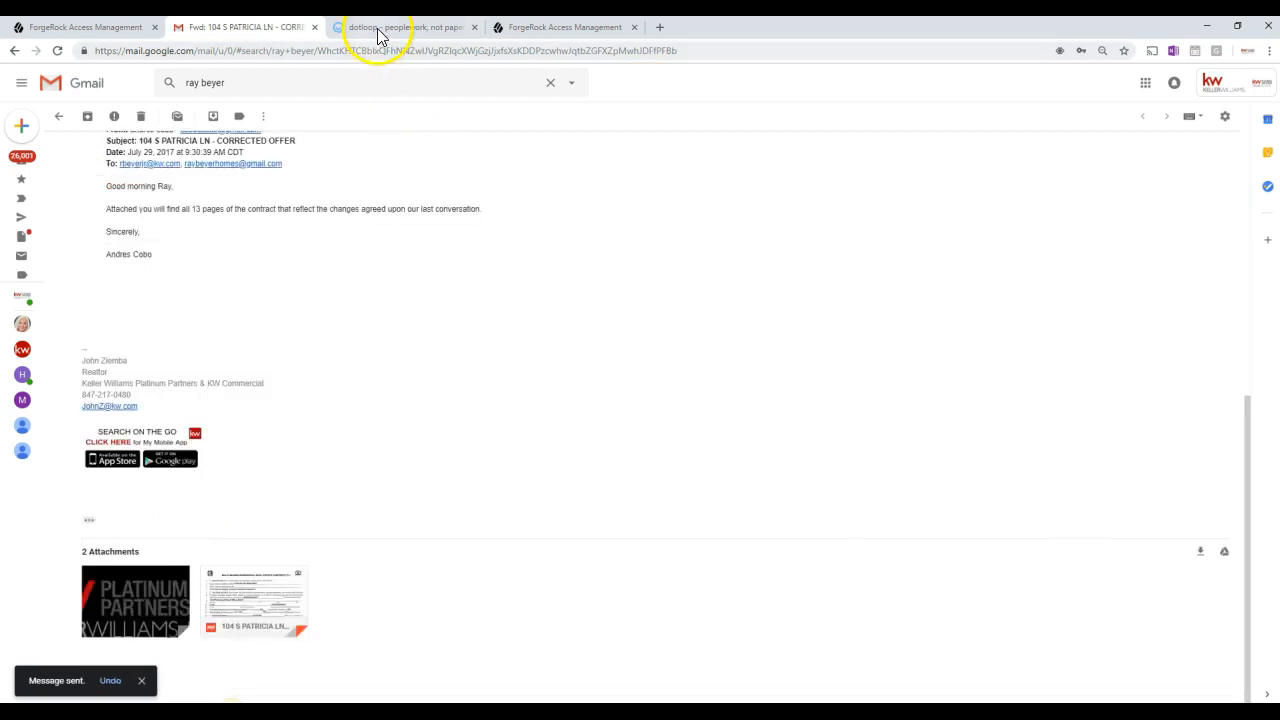
{"action": "left_click", "coordinate": [405, 27]}
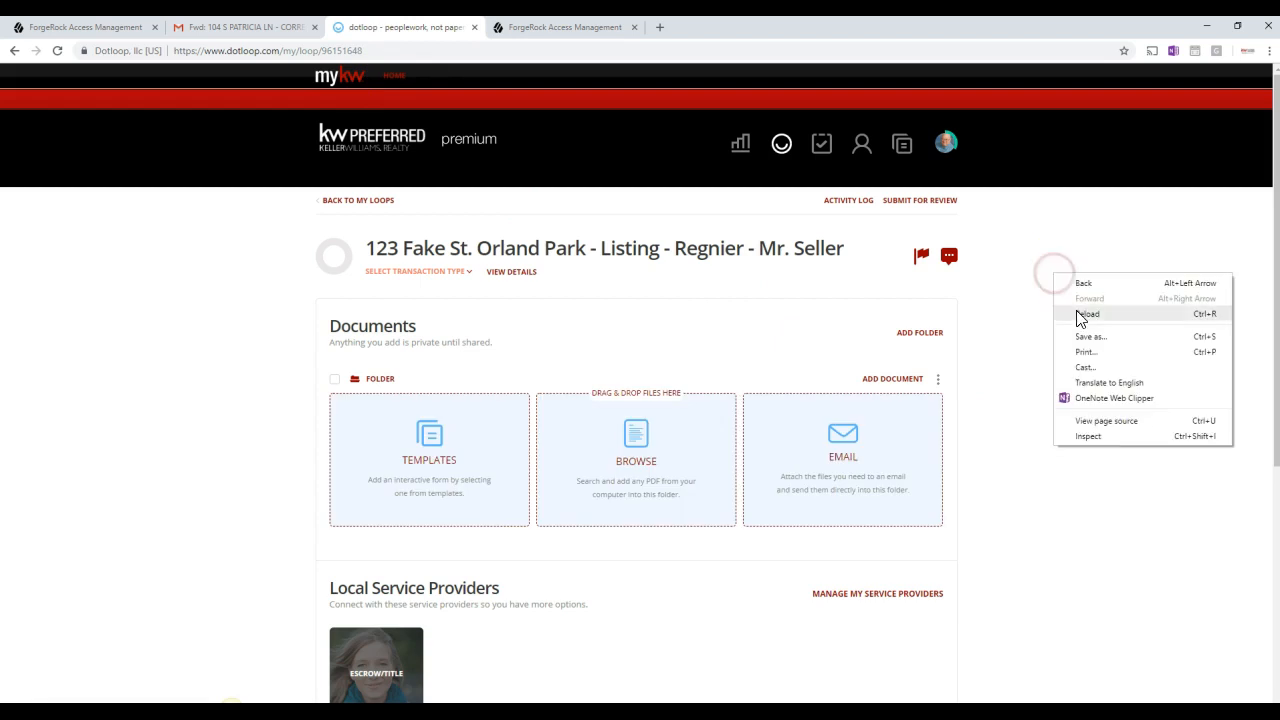
{"action": "left_click", "coordinate": [1088, 313]}
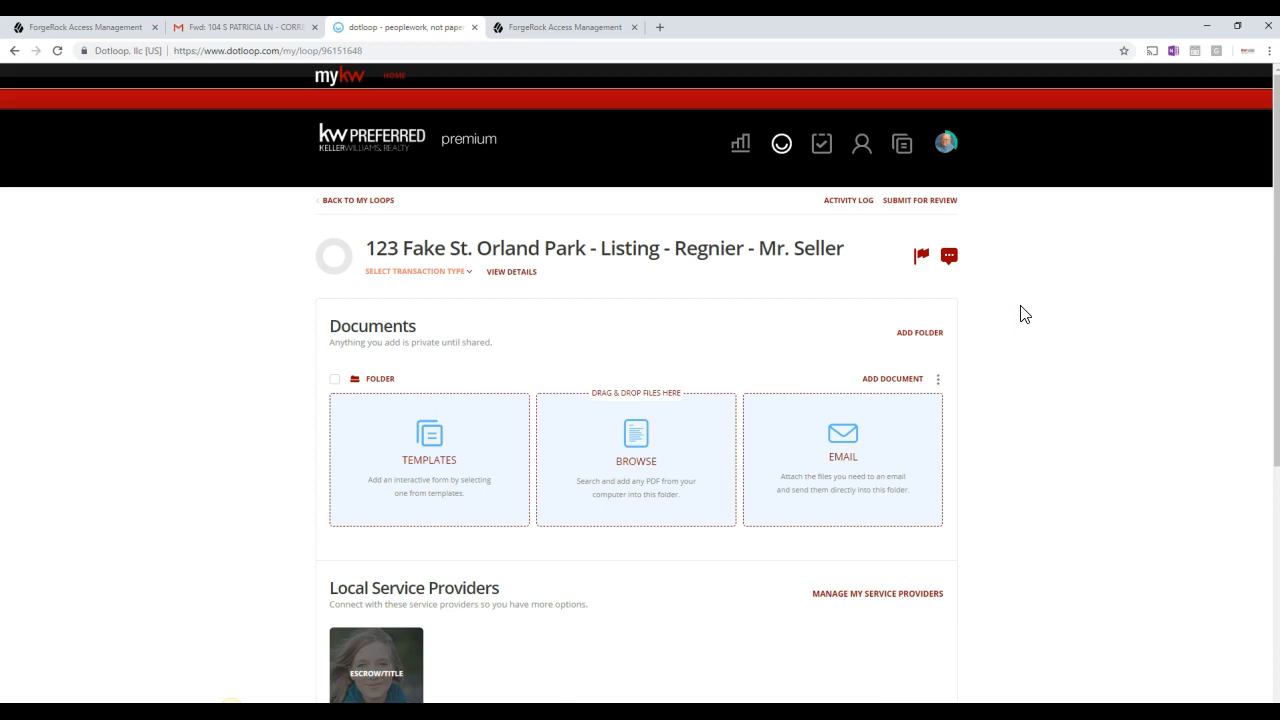
{"action": "right_click", "coordinate": [1021, 306]}
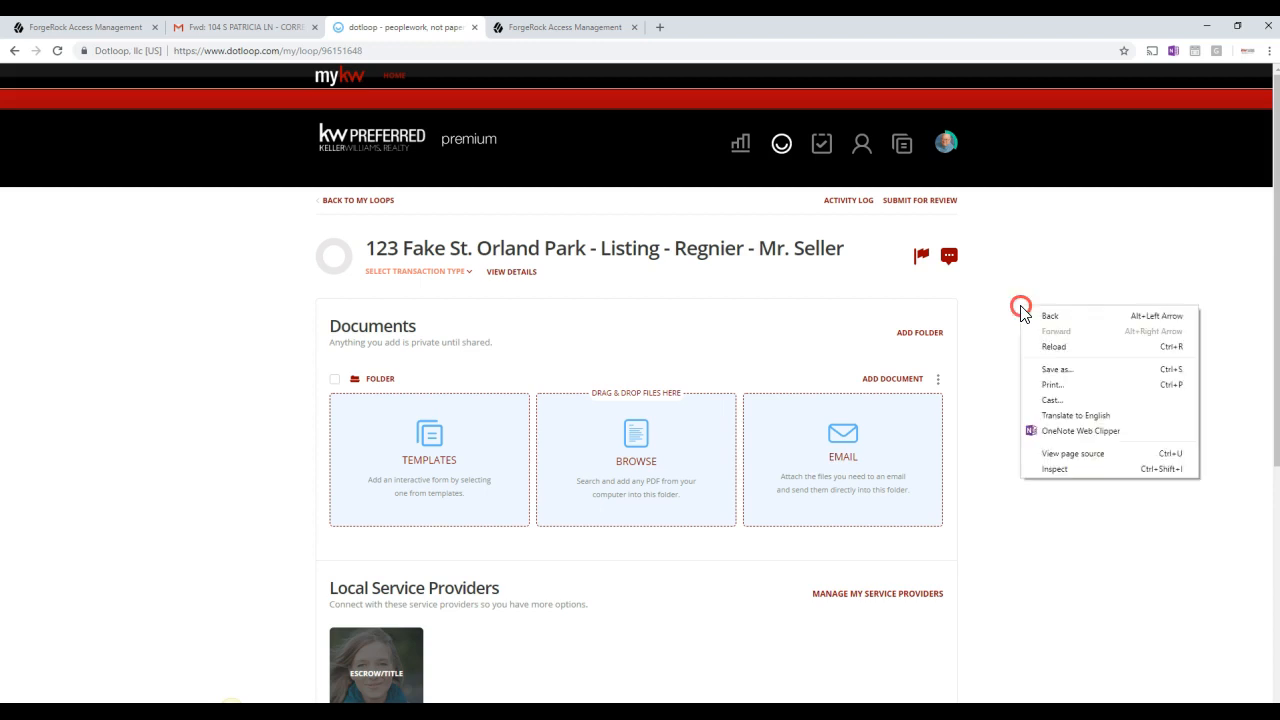
{"action": "left_click", "coordinate": [1053, 346]}
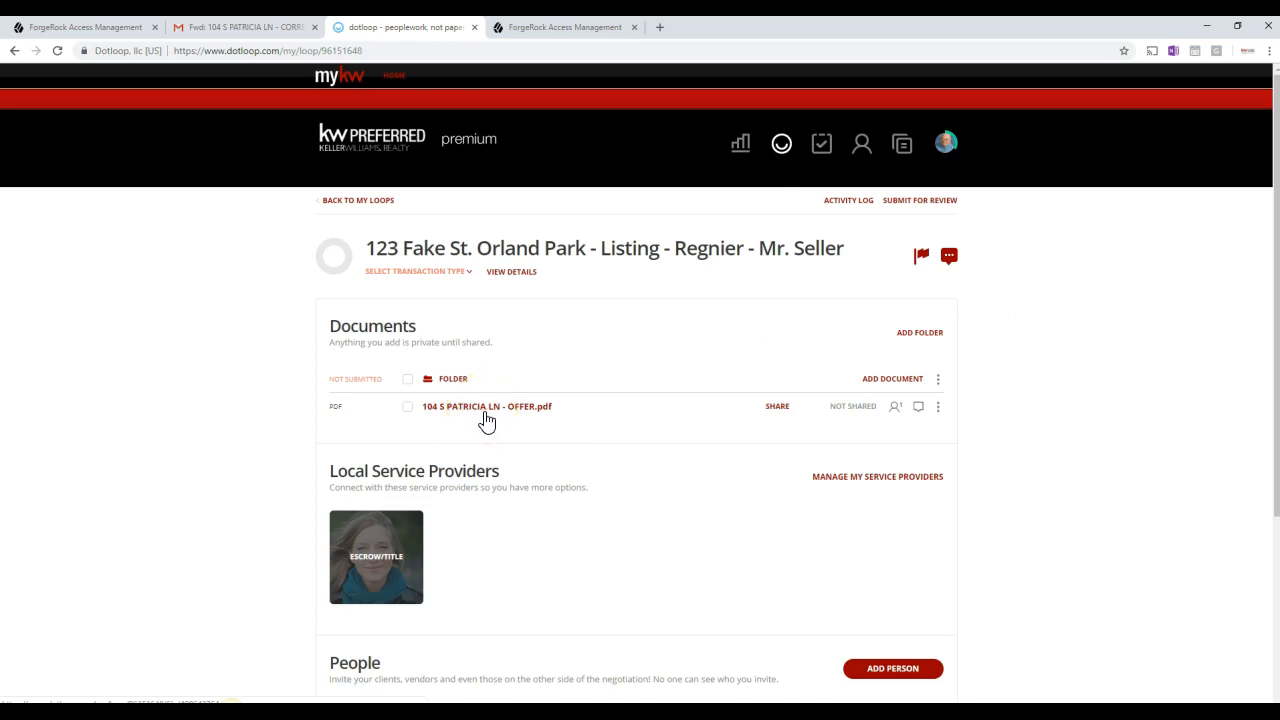
{"action": "mouse_move", "coordinate": [913, 205]}
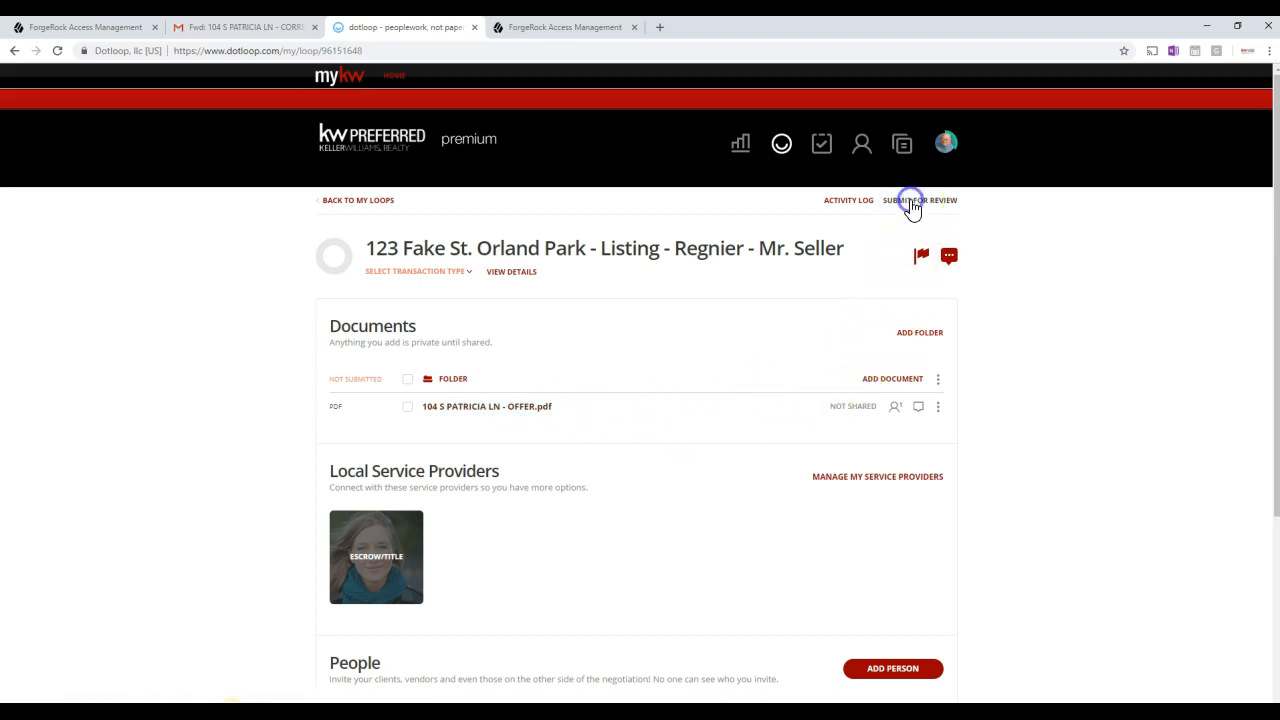
Open Submit for Review for the loop folder and show its folder type list.
{"action": "left_click", "coordinate": [919, 199]}
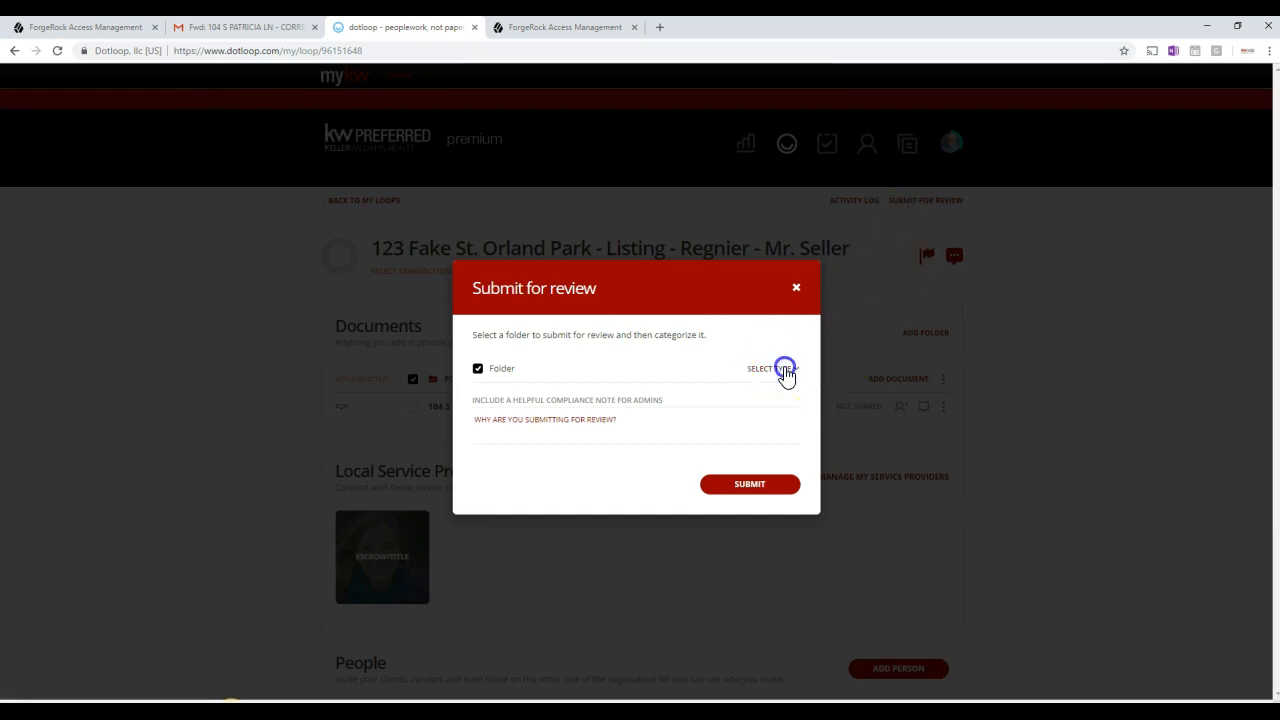
{"action": "left_click", "coordinate": [772, 368]}
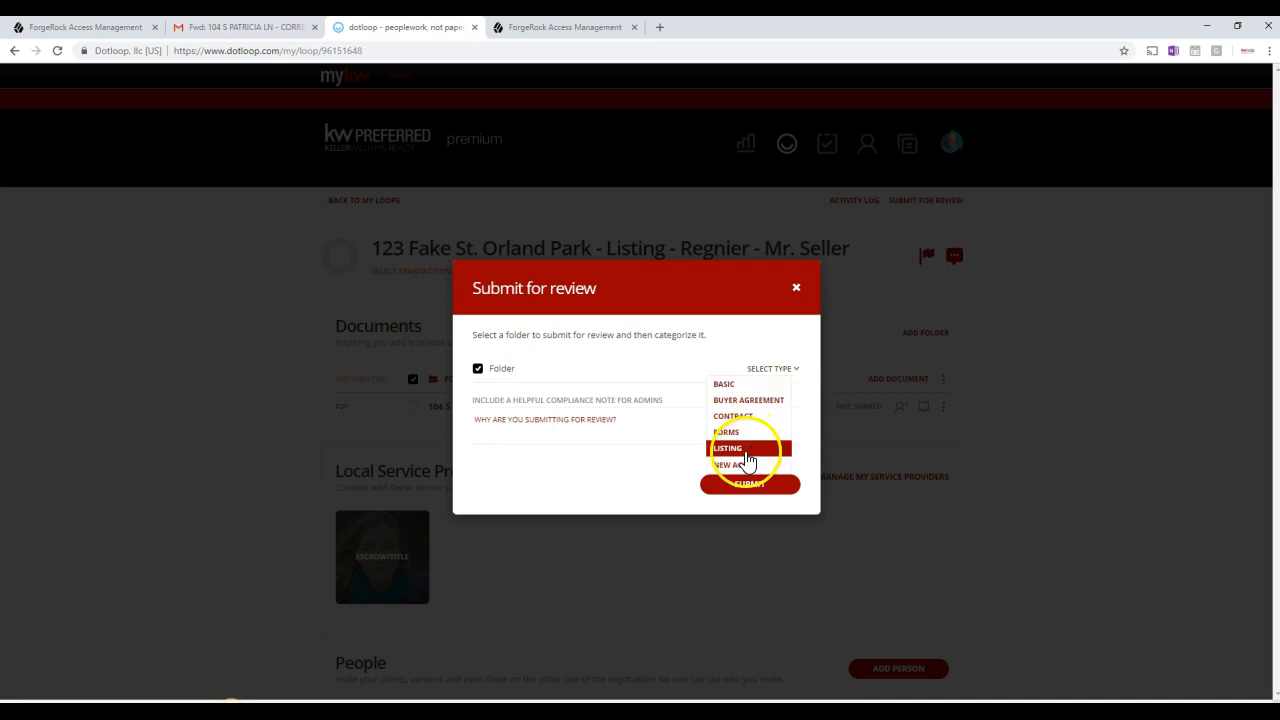
{"action": "mouse_move", "coordinate": [735, 455]}
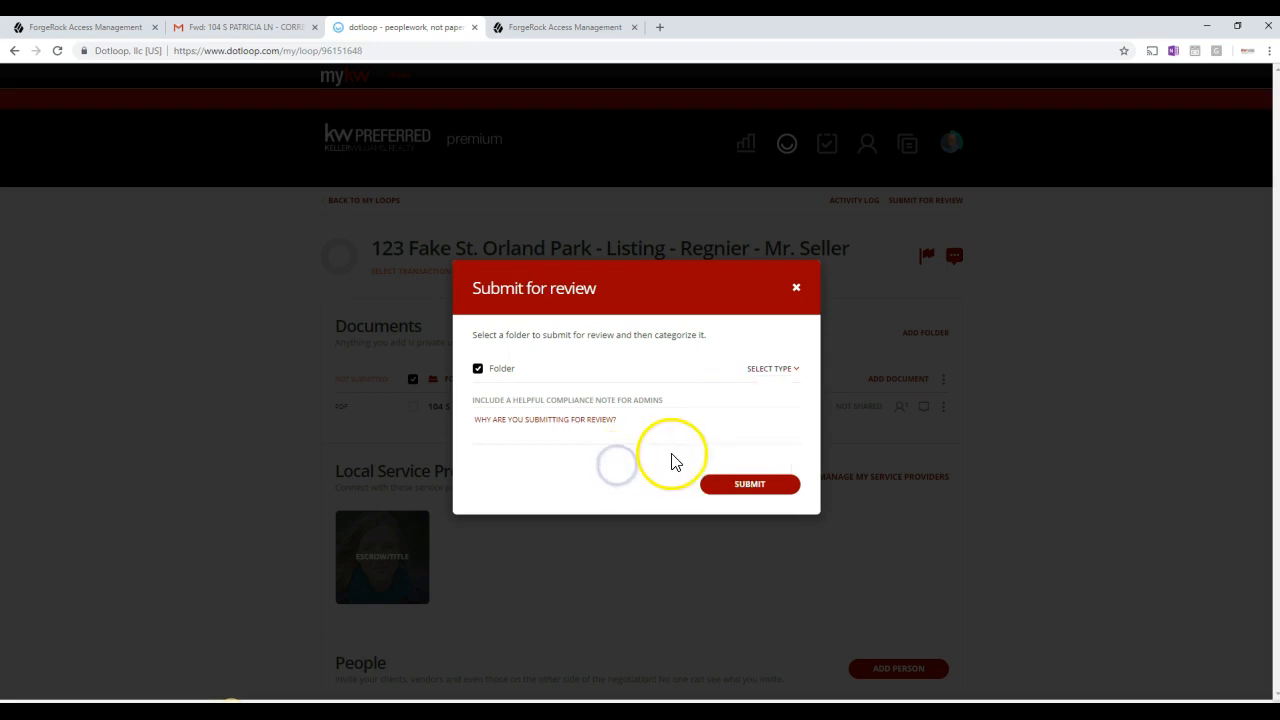
{"action": "mouse_move", "coordinate": [540, 390]}
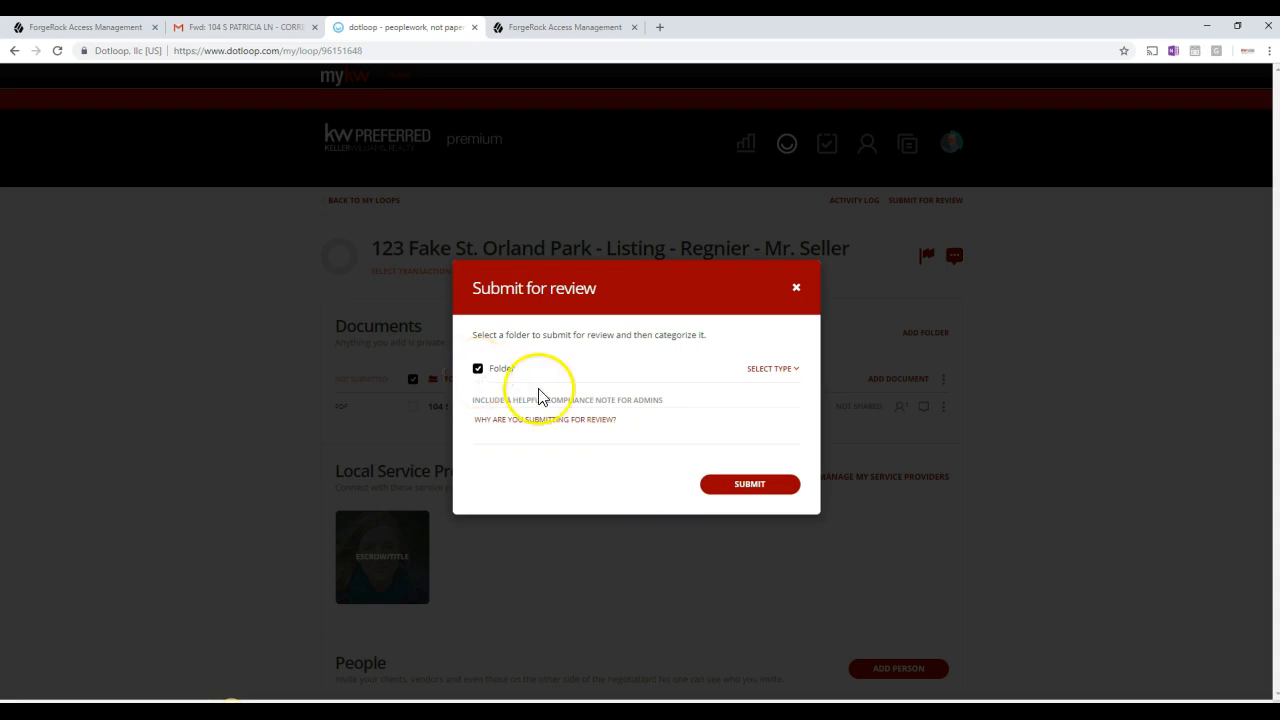
{"action": "mouse_move", "coordinate": [796, 288]}
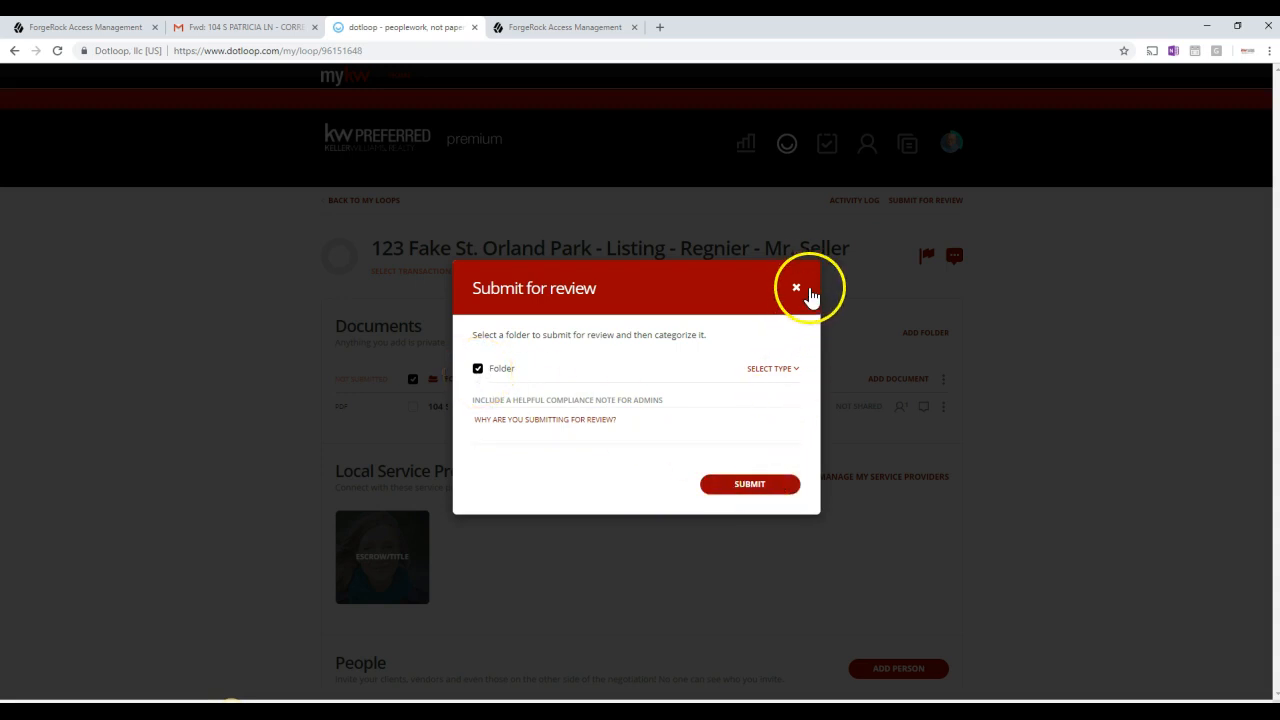
{"action": "mouse_move", "coordinate": [795, 291]}
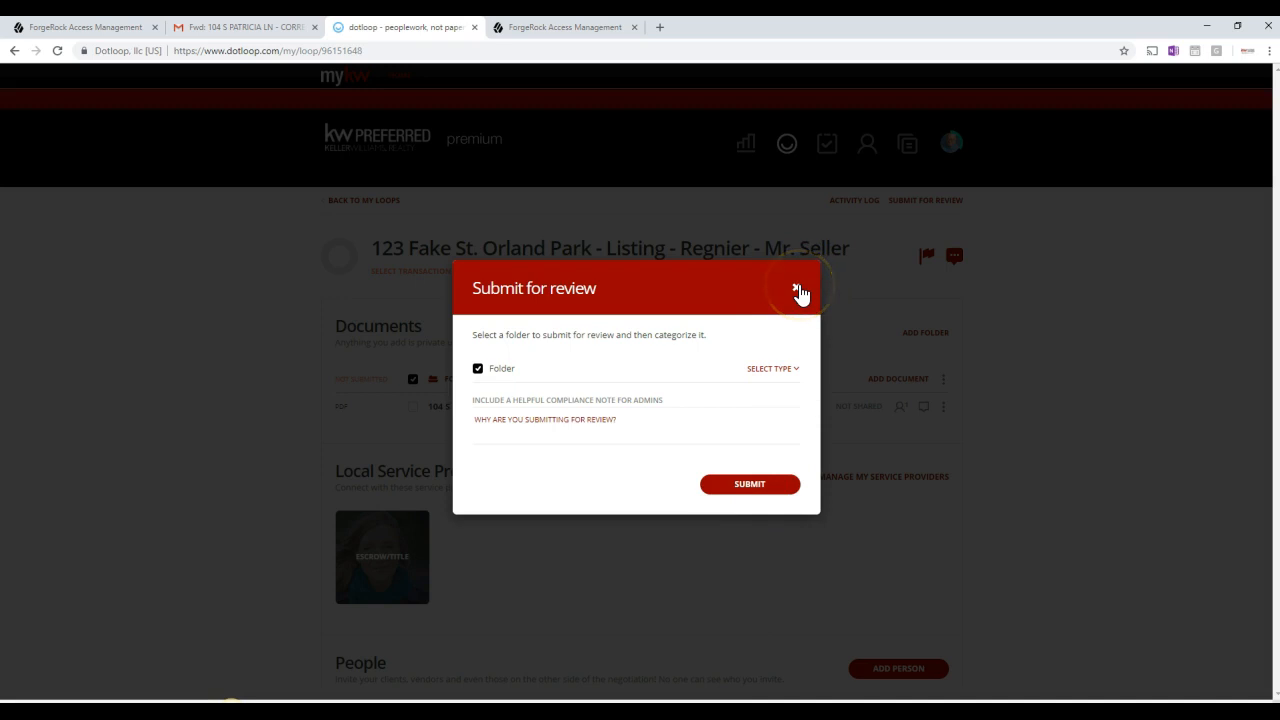